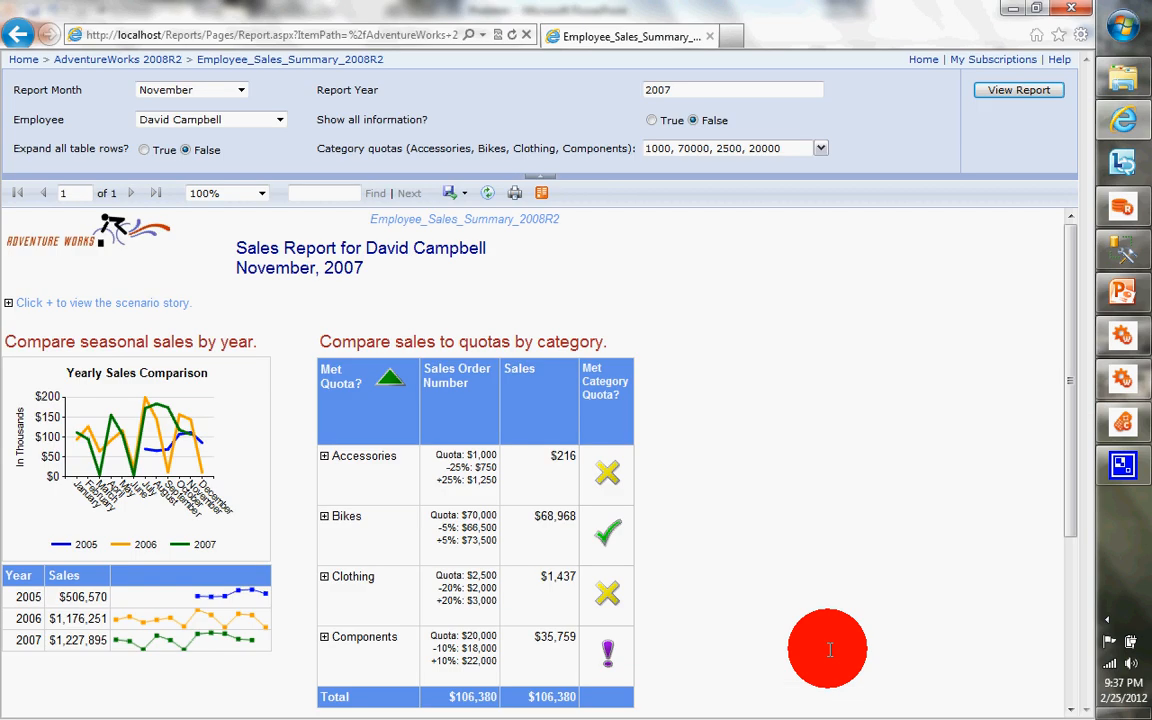
mouse_move(320, 148)
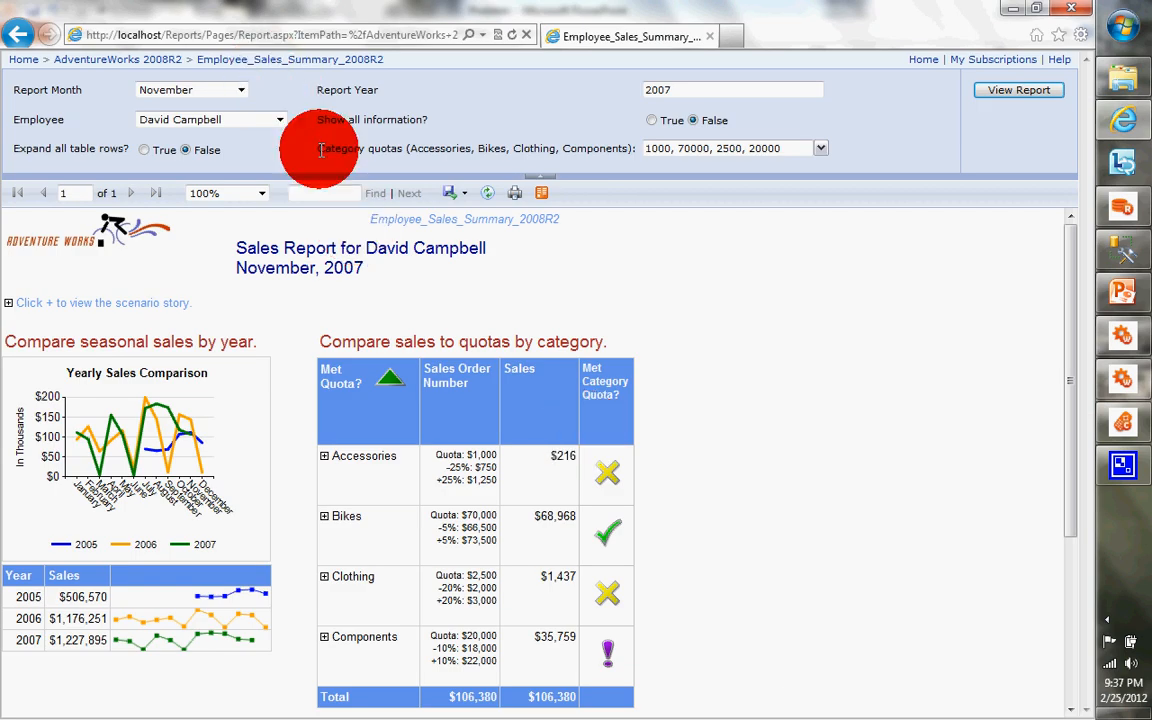
mouse_move(272, 88)
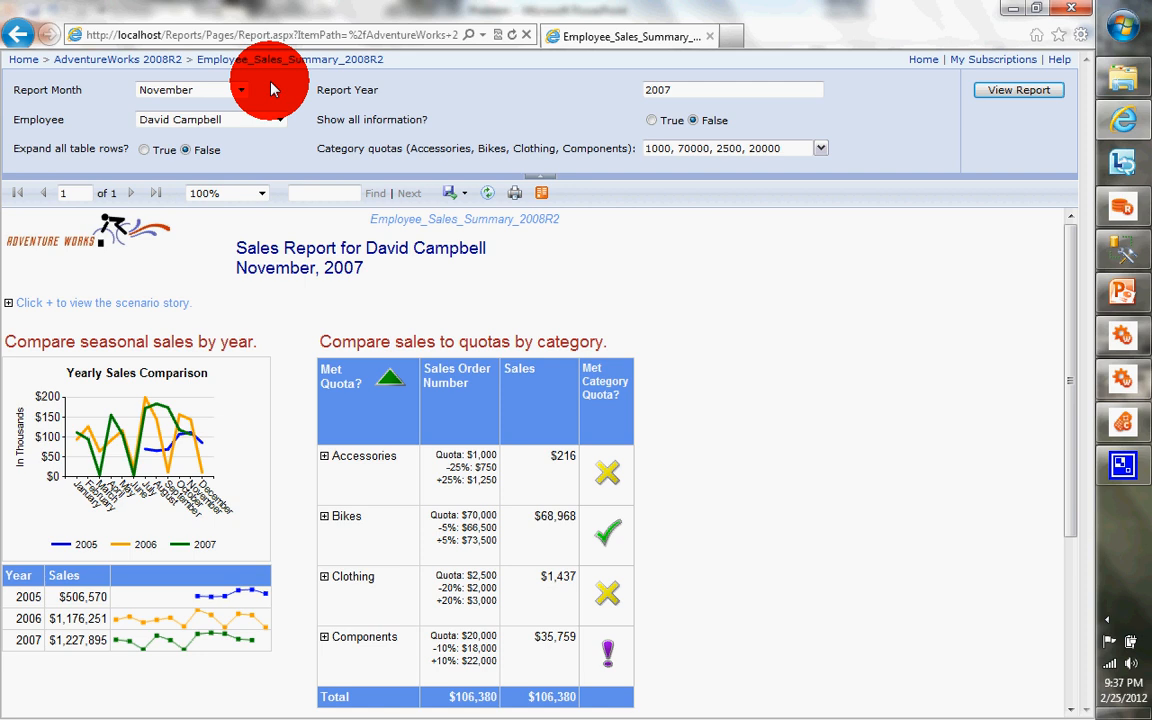
Delete Employee_Sales_Summary_2008R2 through its actions menu and confirm the deletion
click(279, 119)
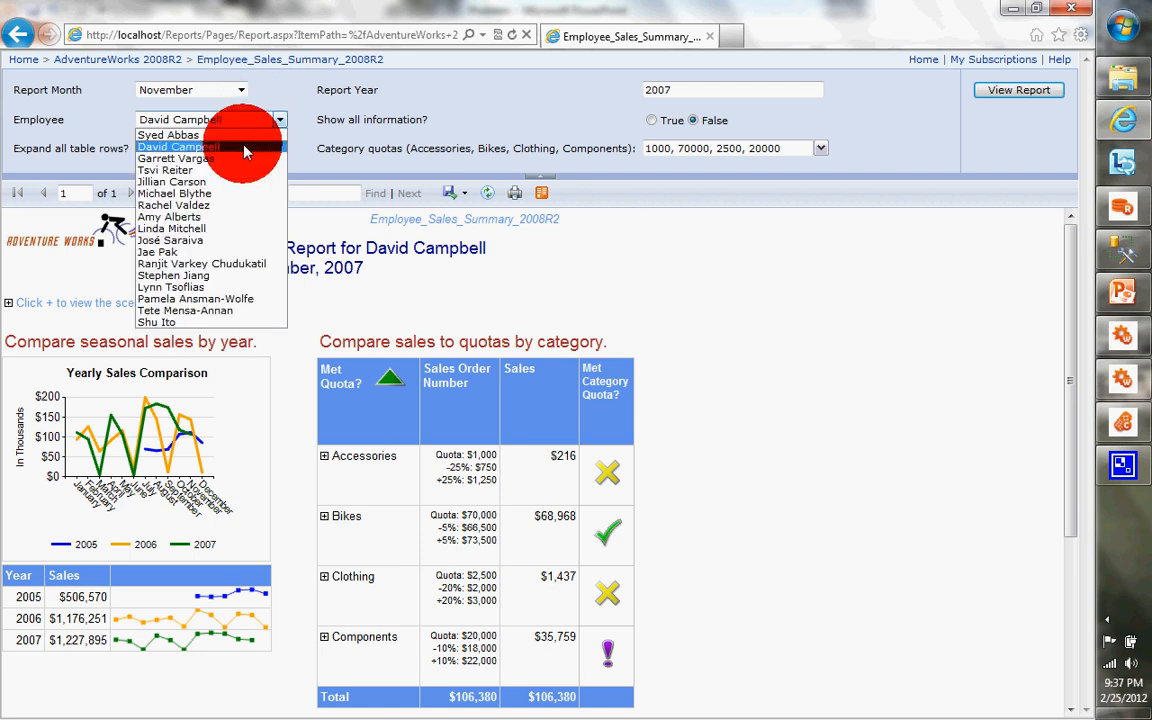
mouse_move(247, 158)
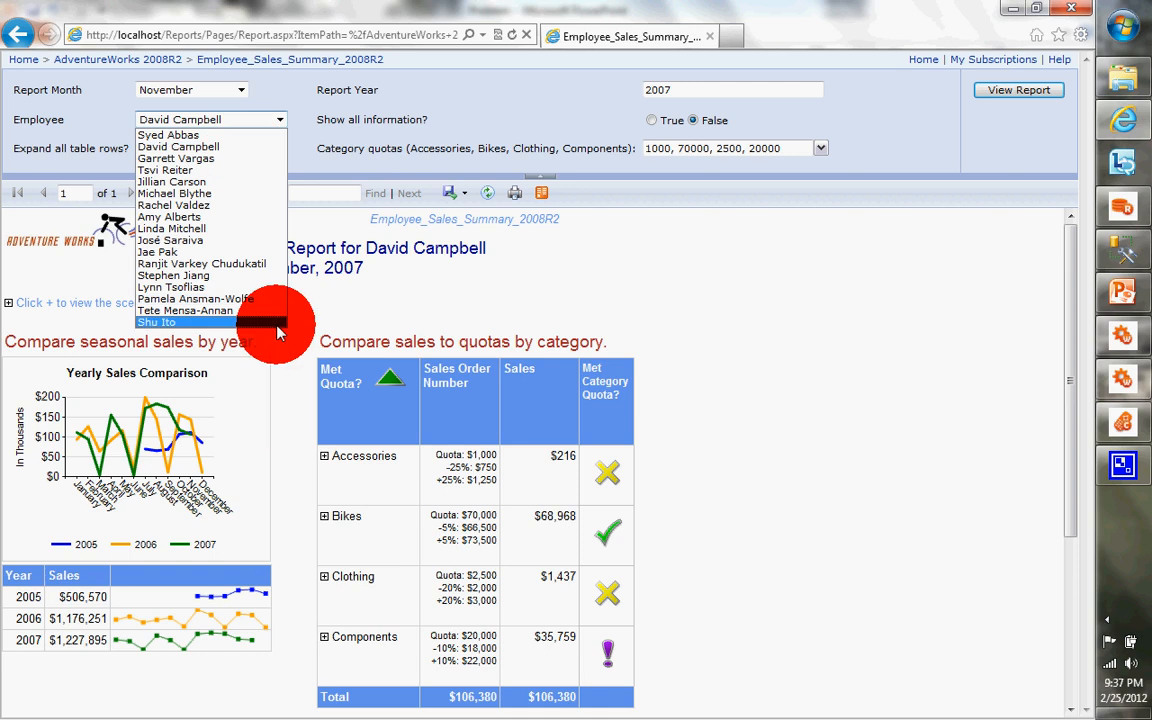
mouse_move(175, 193)
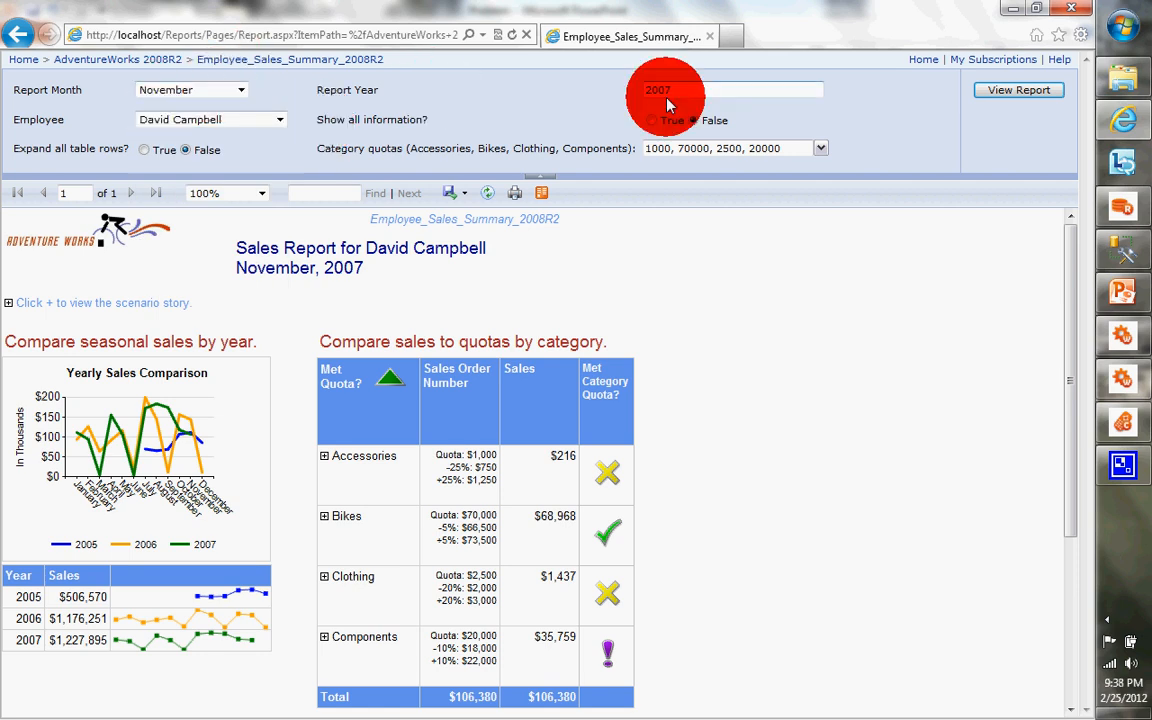
mouse_move(600, 275)
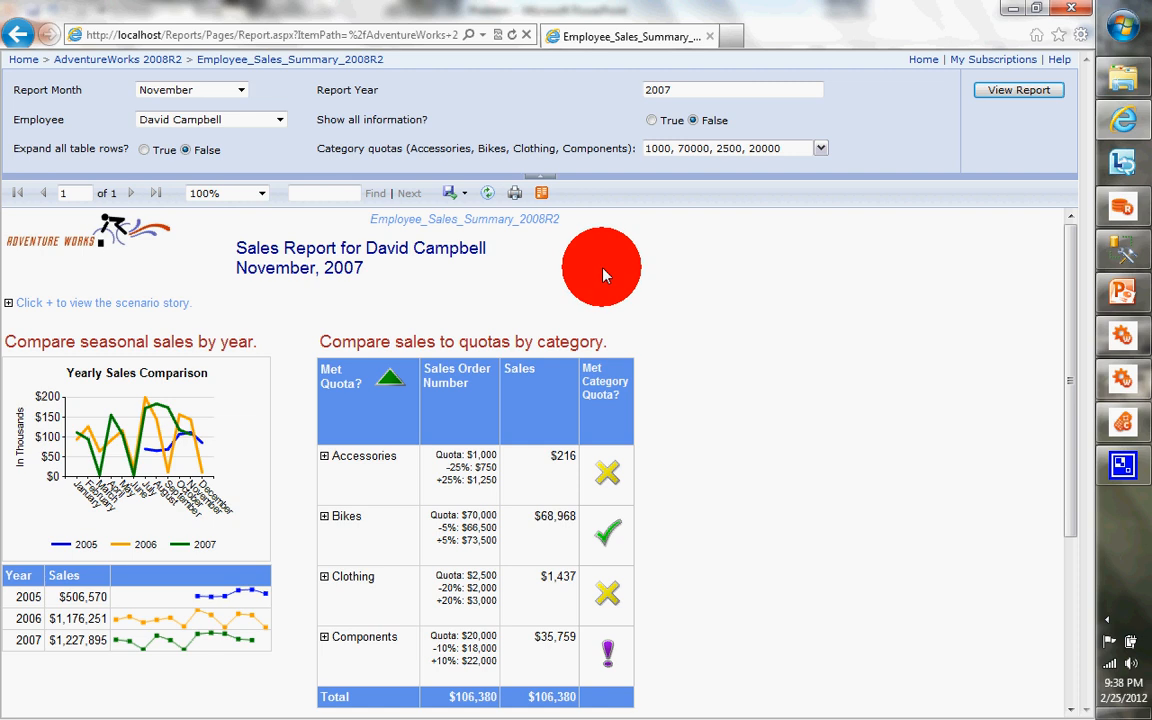
mouse_move(748, 272)
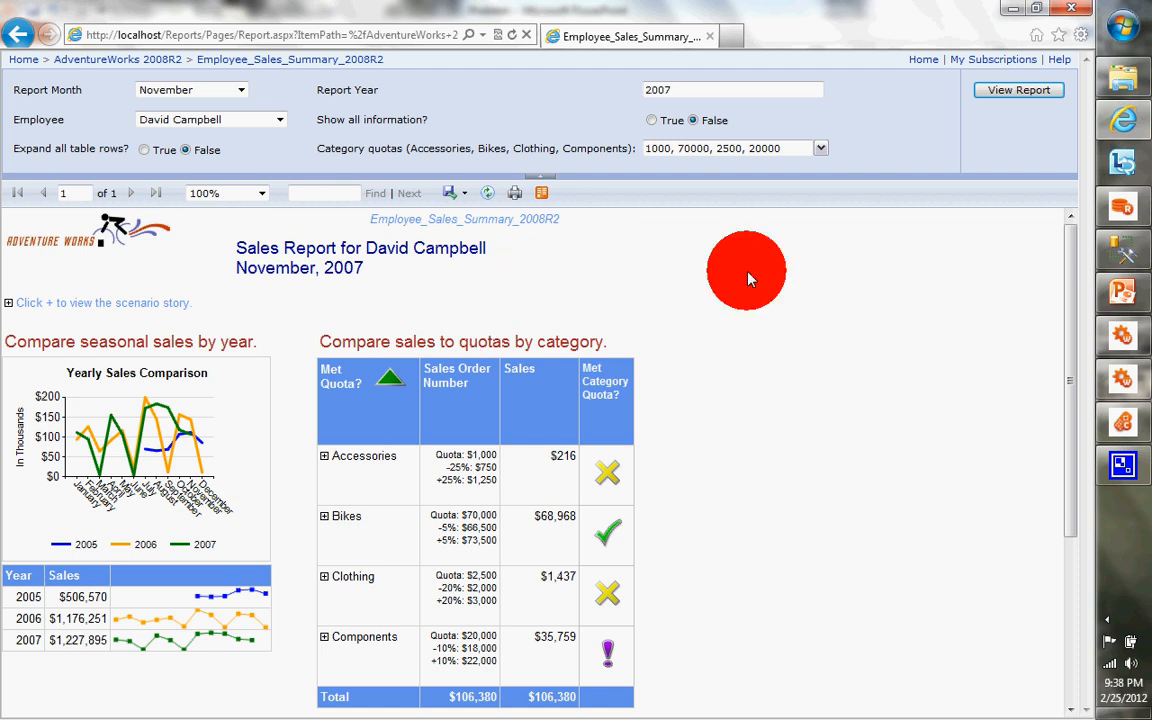
scroll(down, 3)
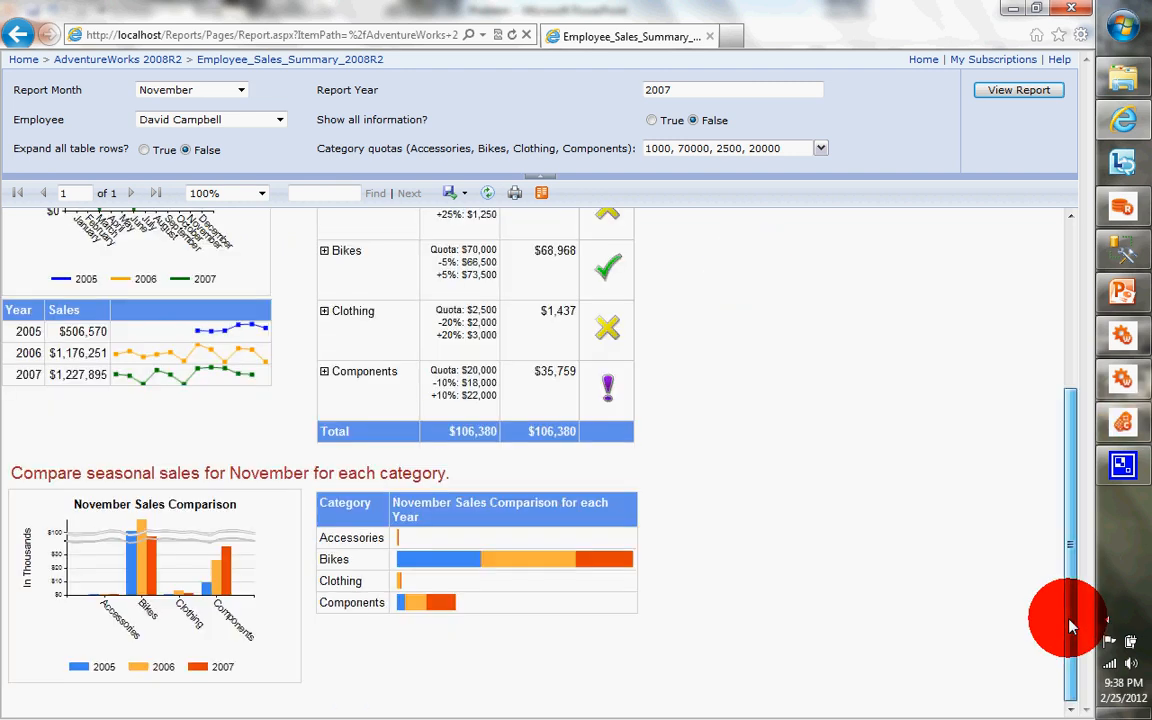
scroll(up, 3)
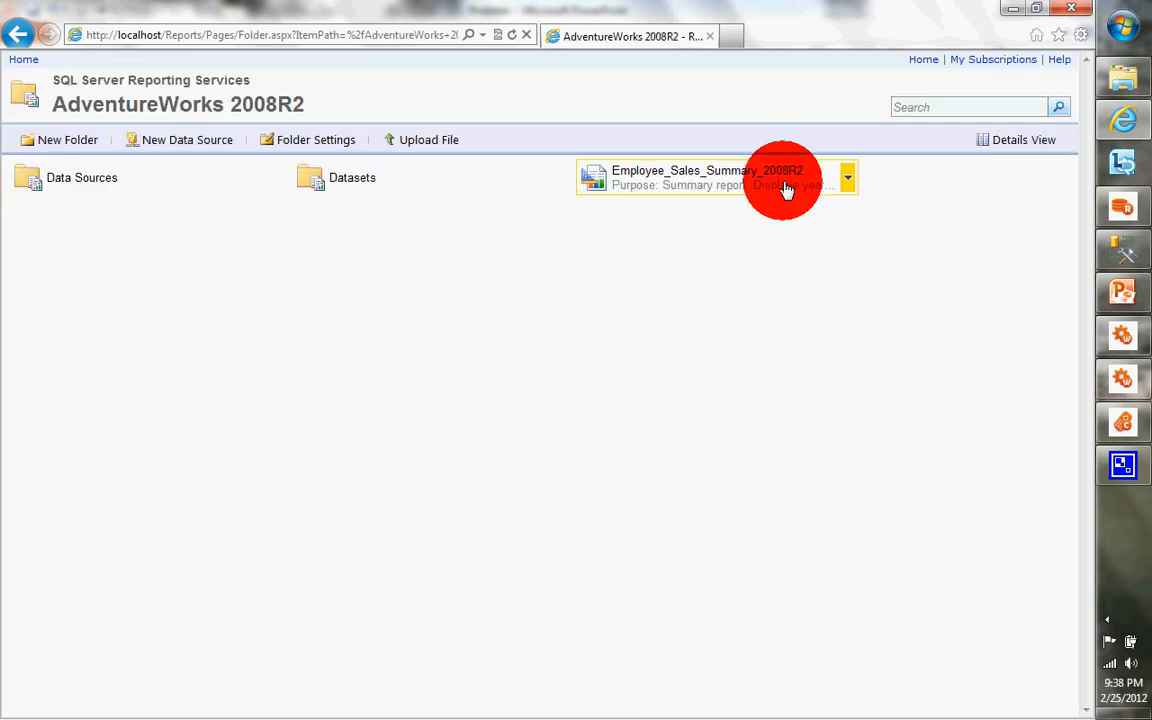
click(847, 177)
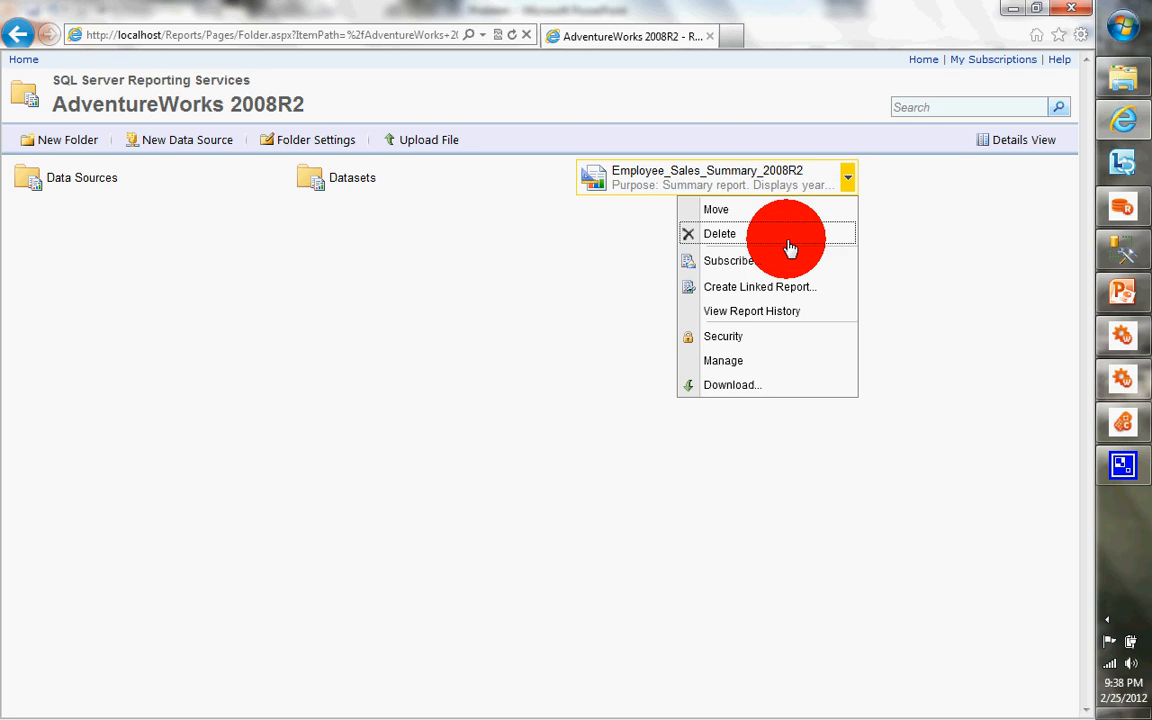
click(719, 233)
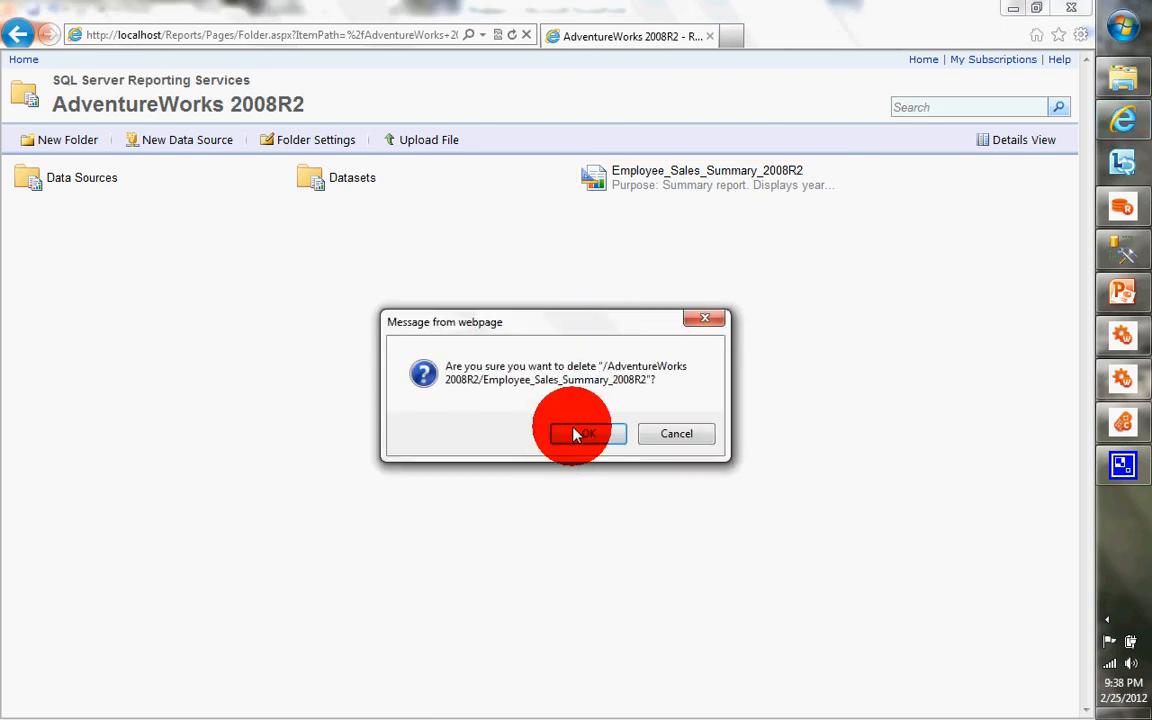
click(585, 433)
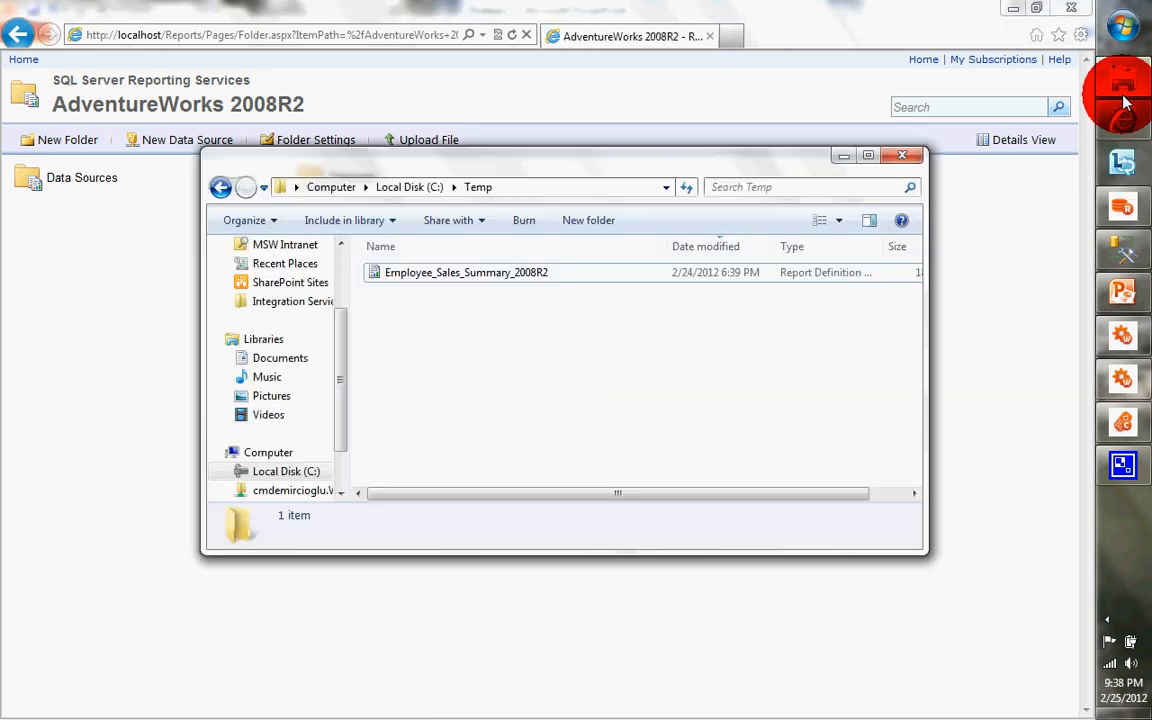
View C:\Temp holding only the Employee_Sales_Summary_2008R2 report definition file
click(466, 272)
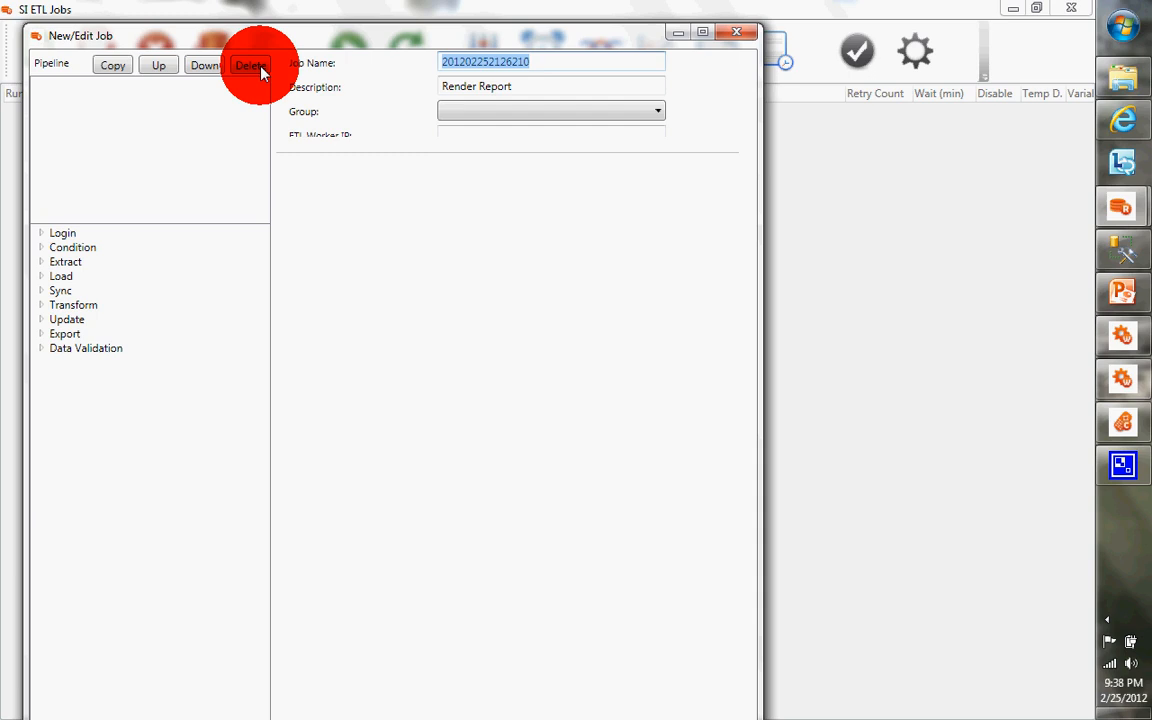
Name the job 'Render Report', assign Rest Group, and add Render Reporting Services Report
text(Render Repo)
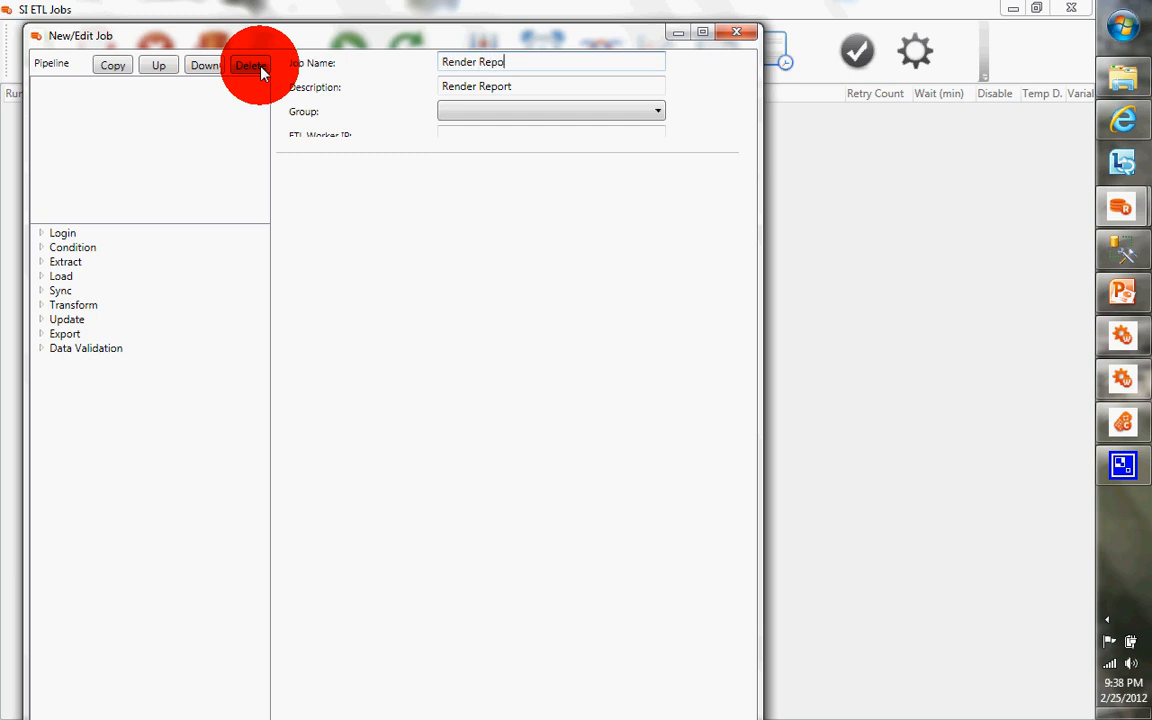
click(657, 111)
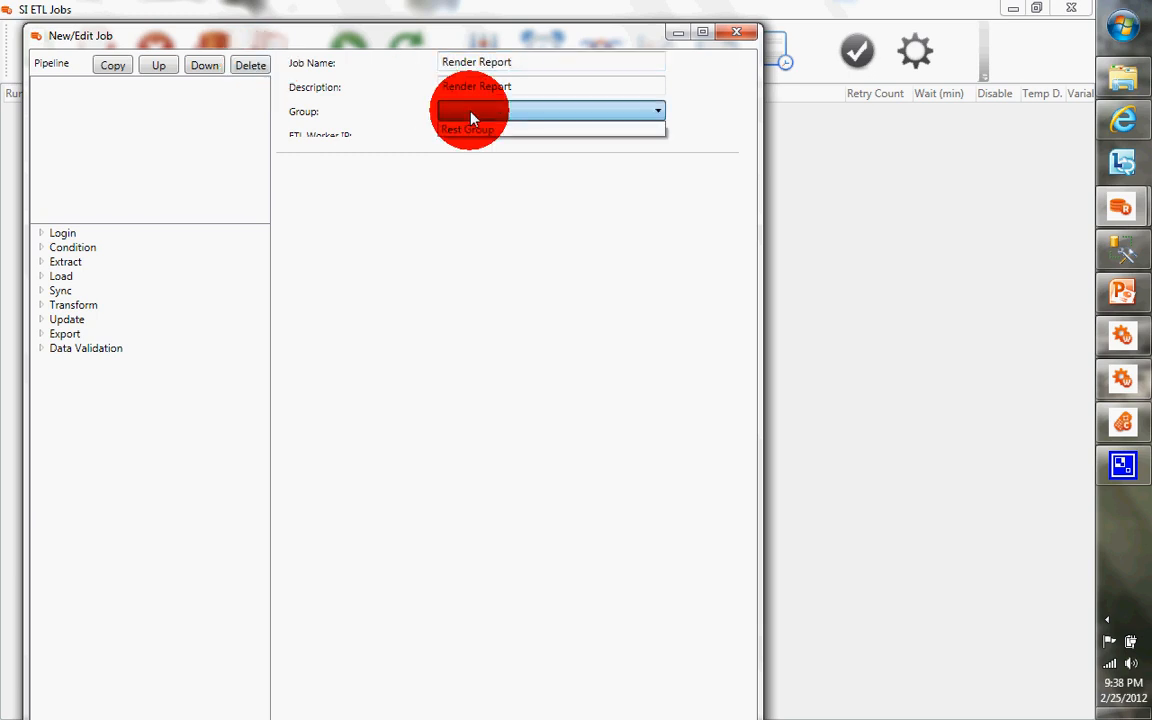
click(468, 130)
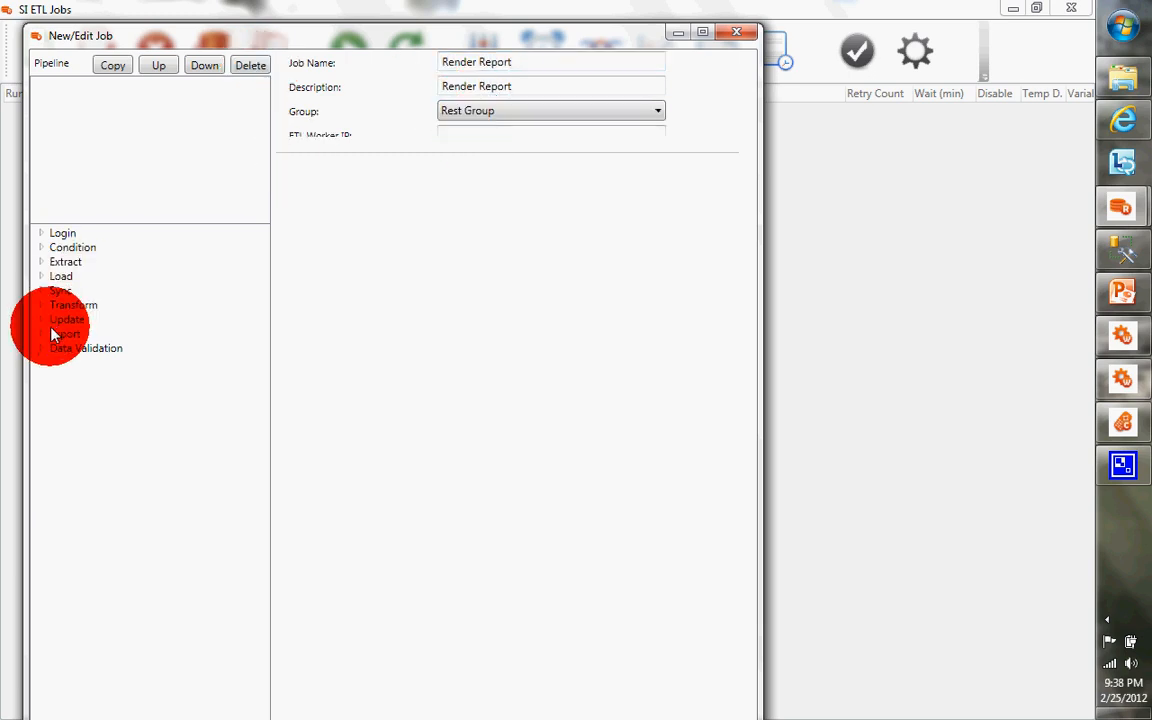
click(64, 333)
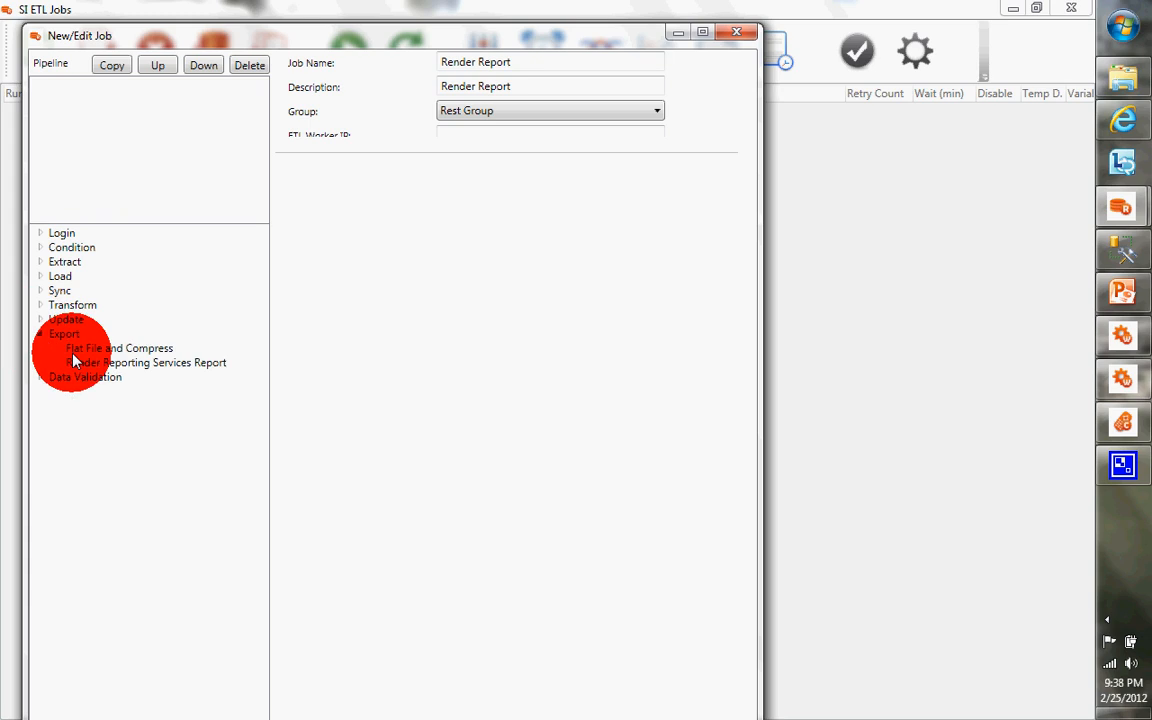
click(145, 362)
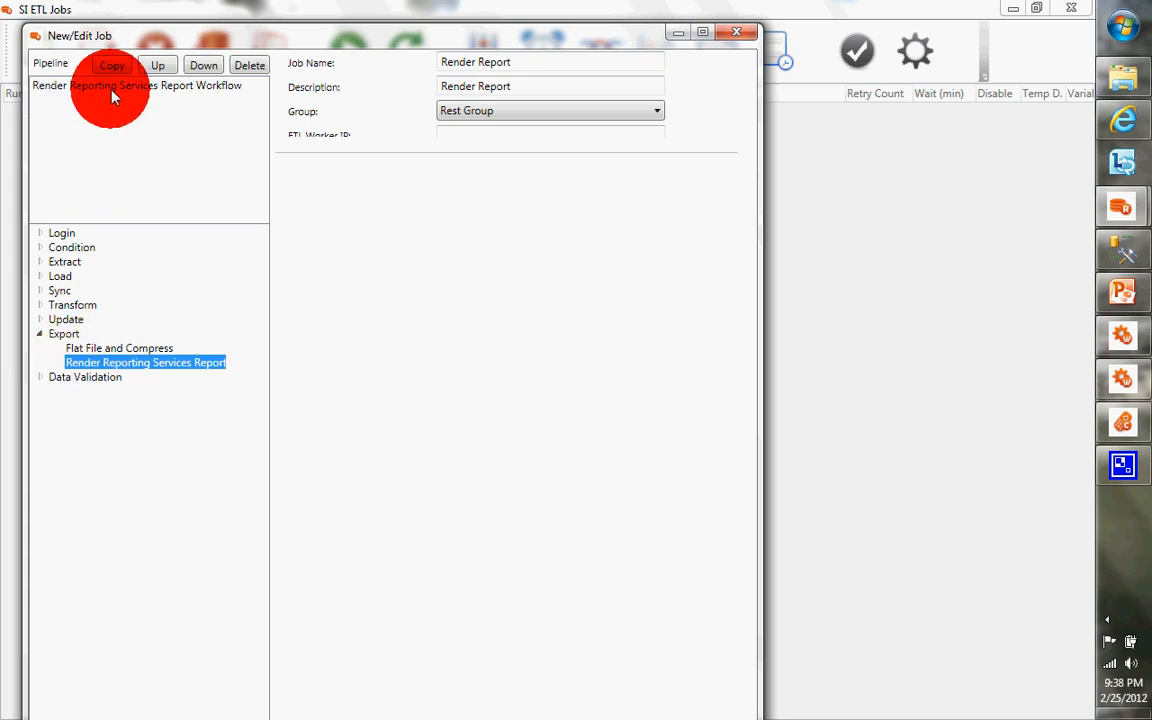
Save render settings: localhost server, C:\Temp output, MHTML format, AdventureWorks 2008R2 directory
click(145, 362)
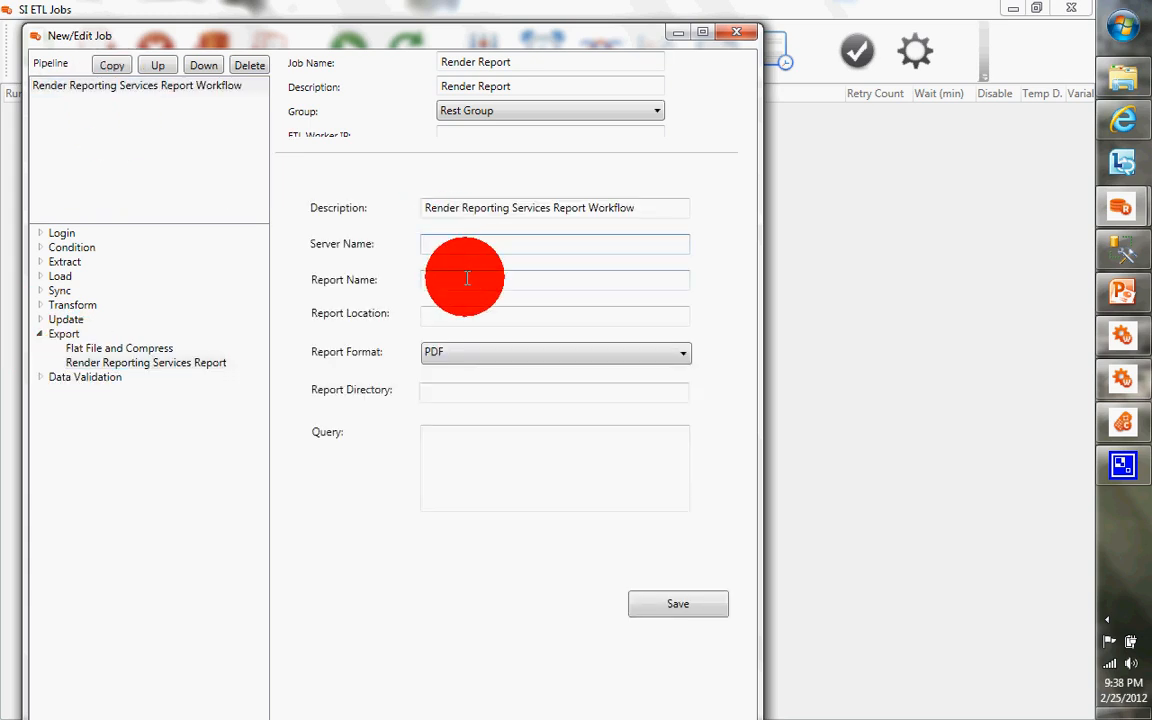
text(localhost)
click(555, 280)
text(Employee_Sales_Summary_2008R2)
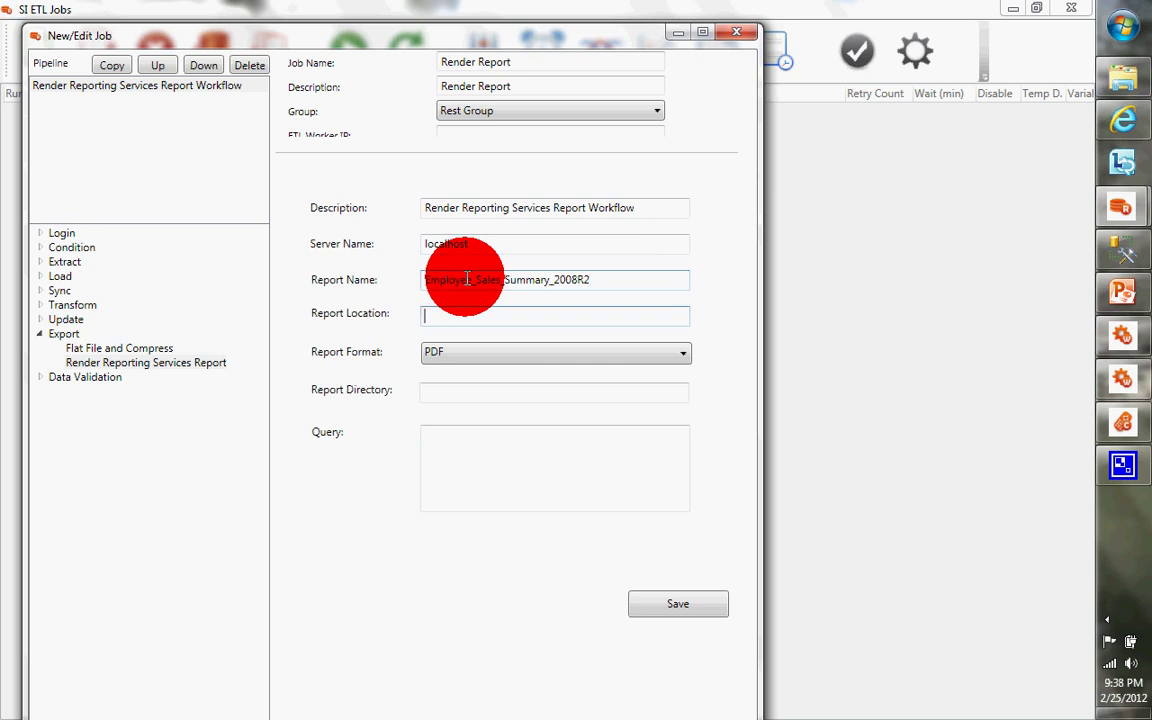
text(C:\Temp)
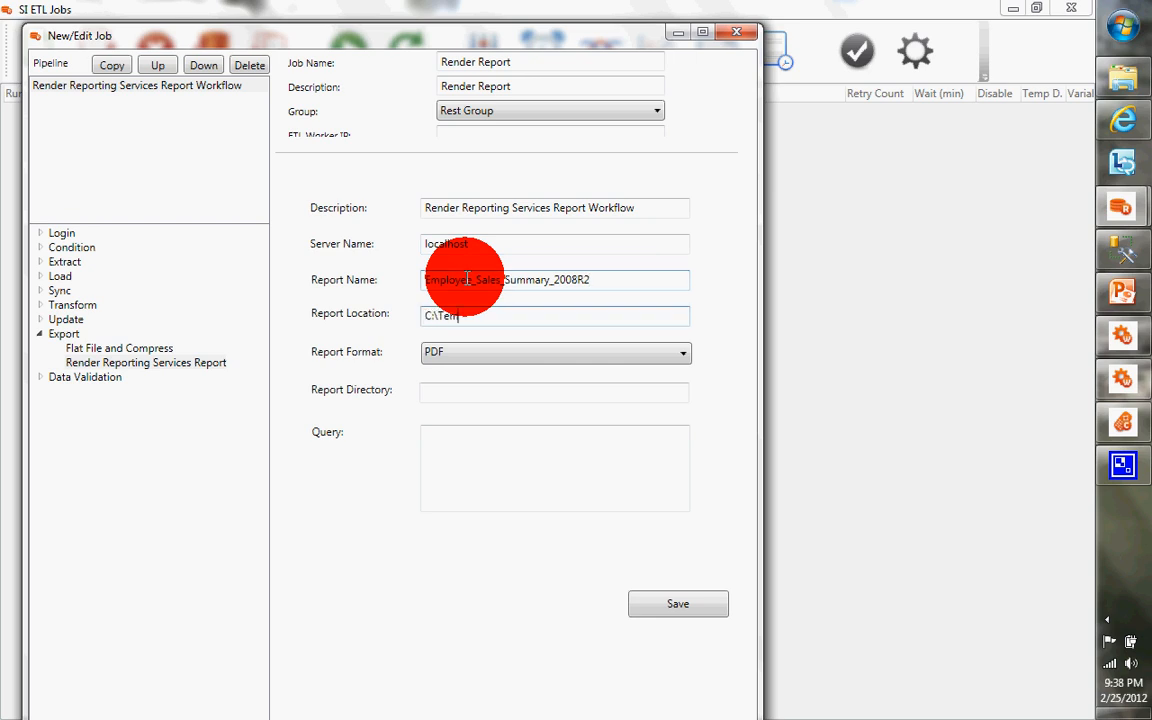
click(683, 352)
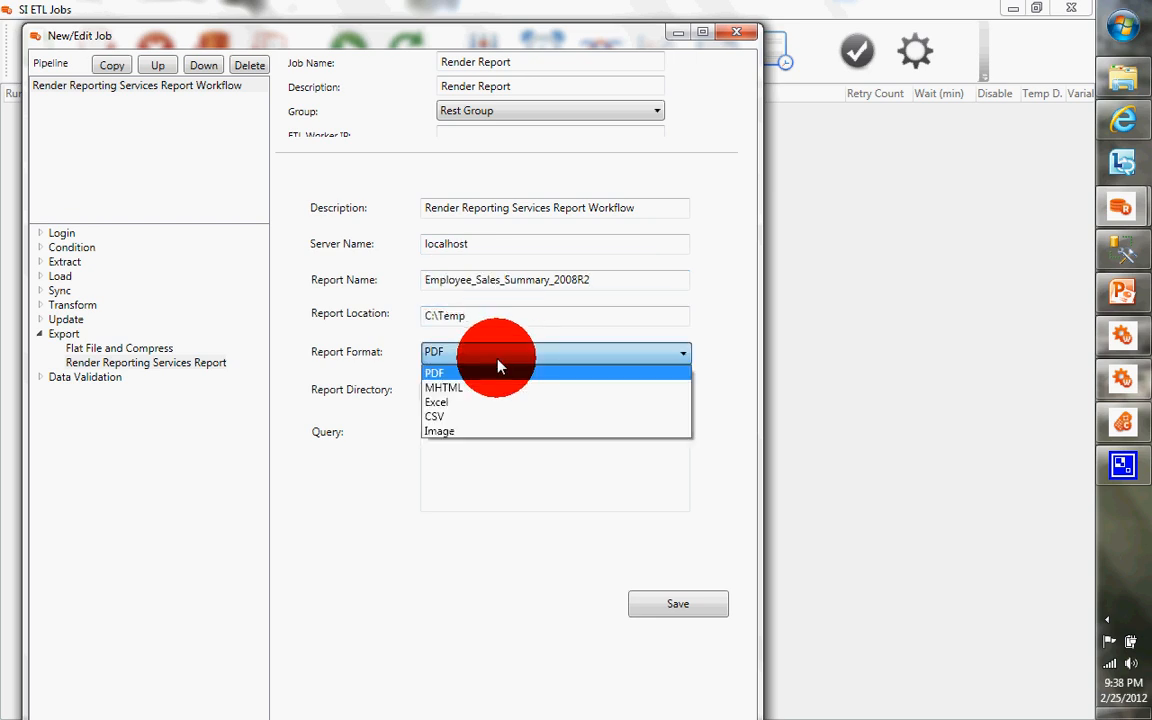
mouse_move(488, 431)
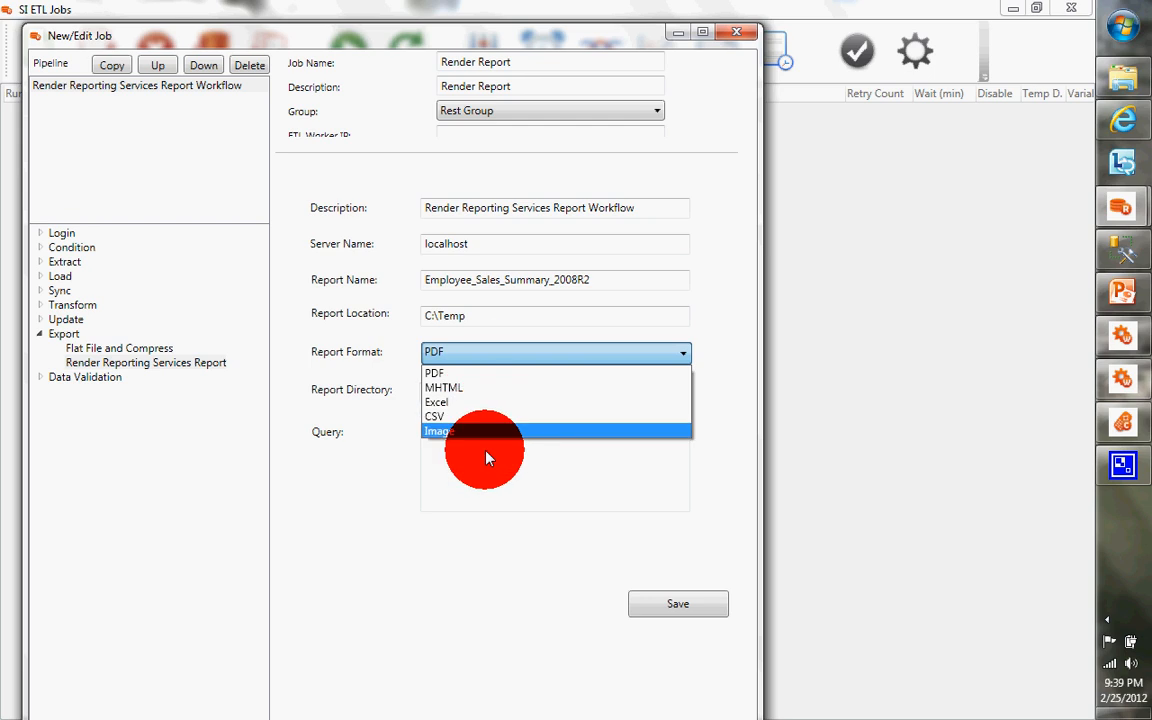
click(444, 387)
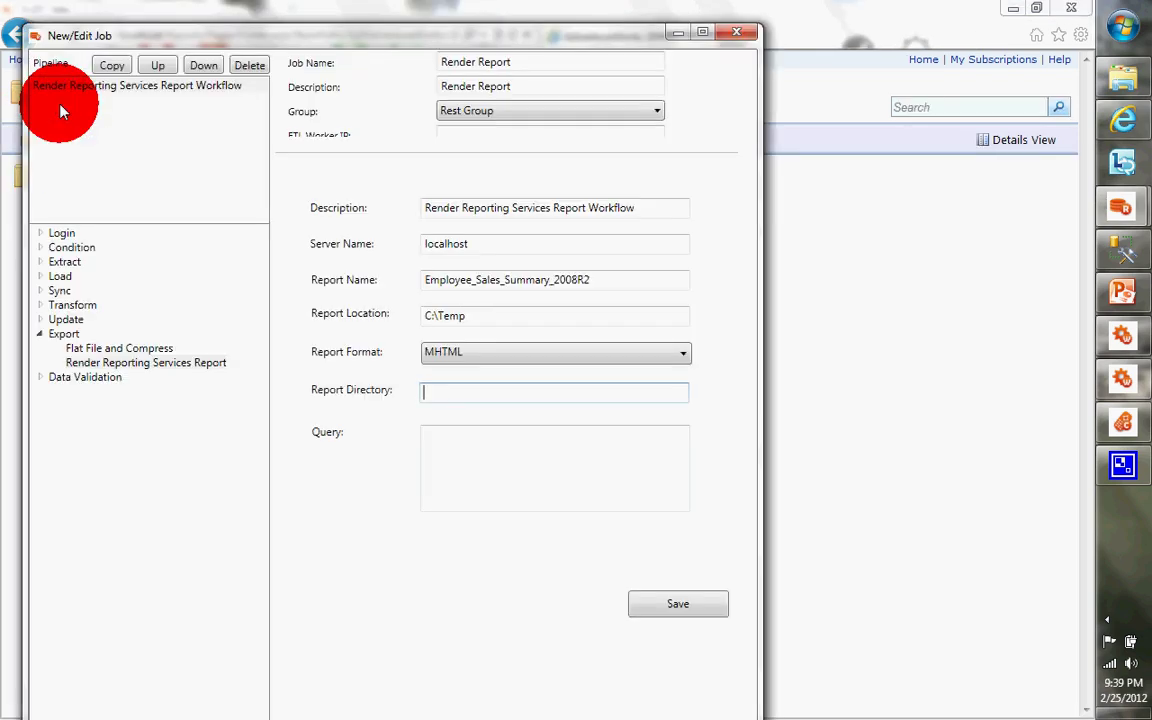
text(AdventureWorks 2008R2)
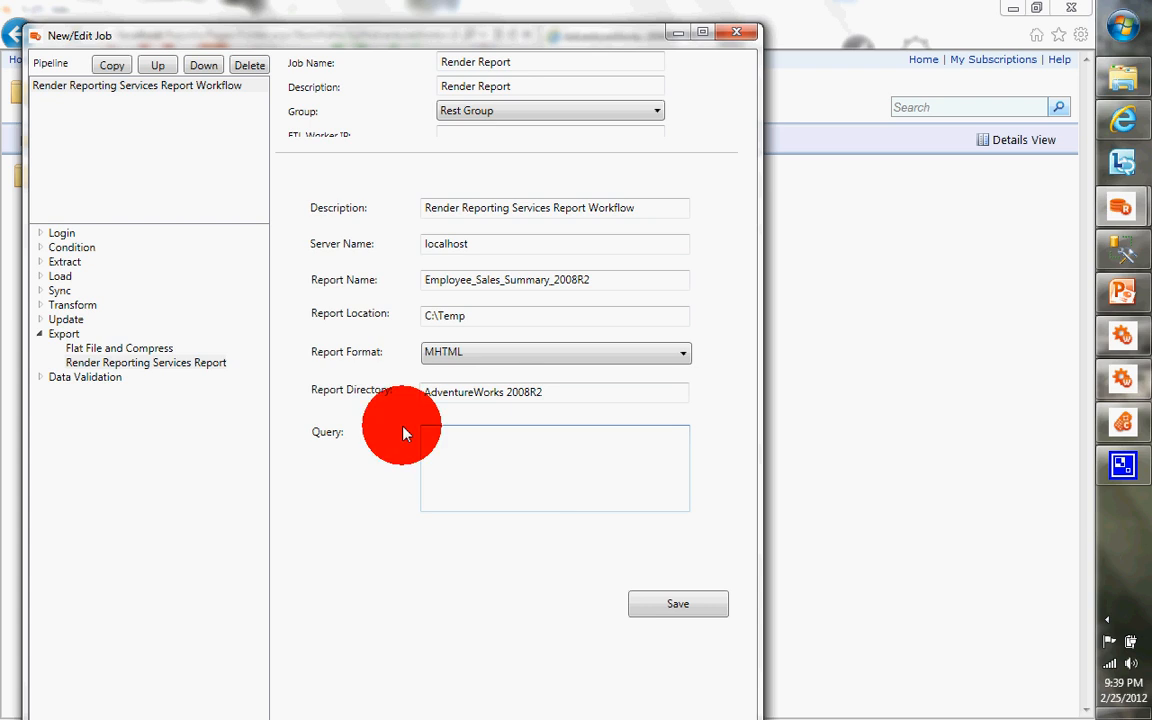
mouse_move(471, 524)
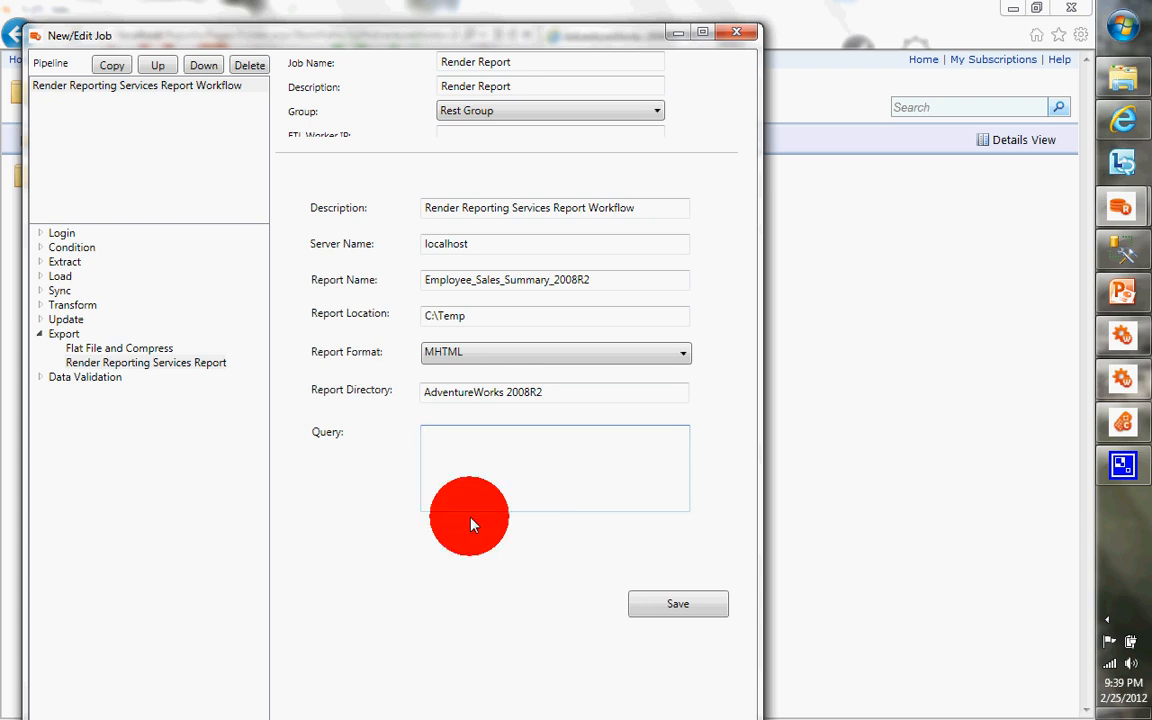
click(677, 603)
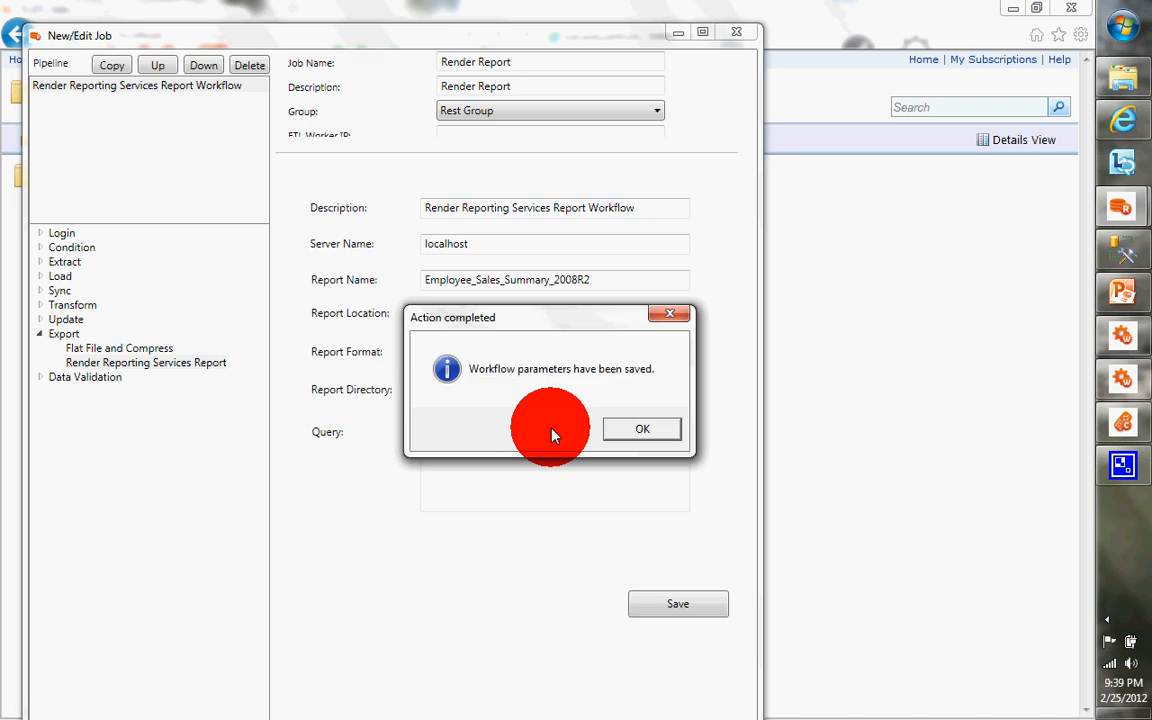
click(642, 428)
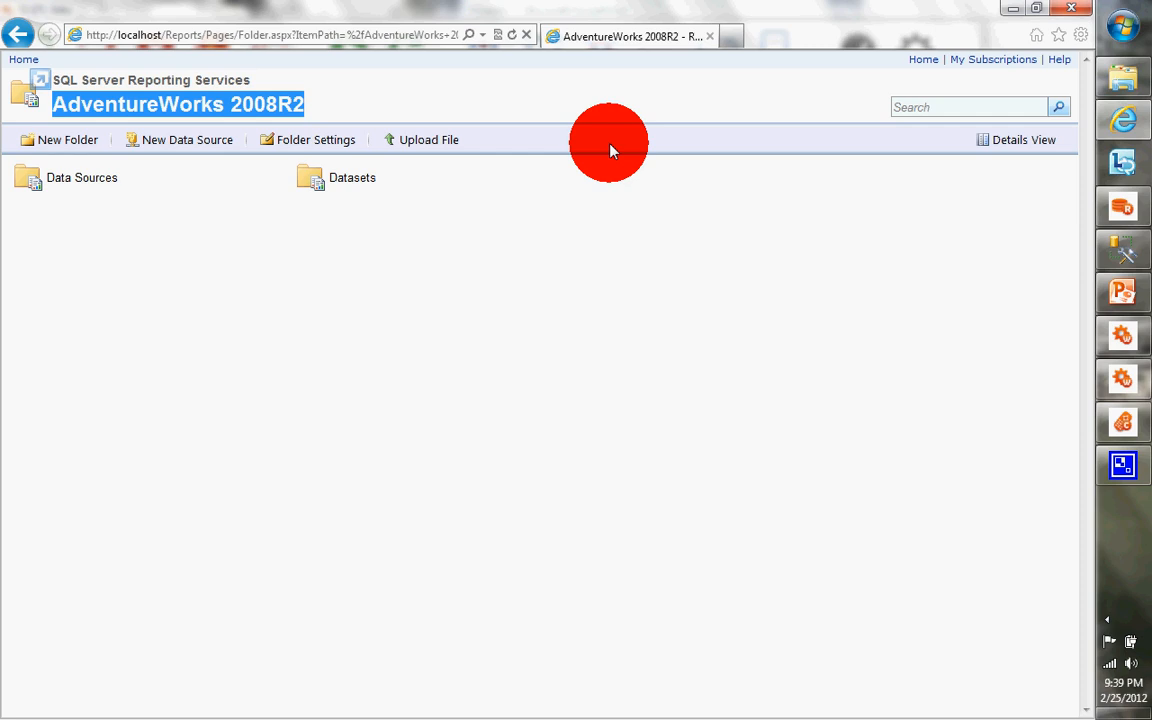
mouse_move(1128, 340)
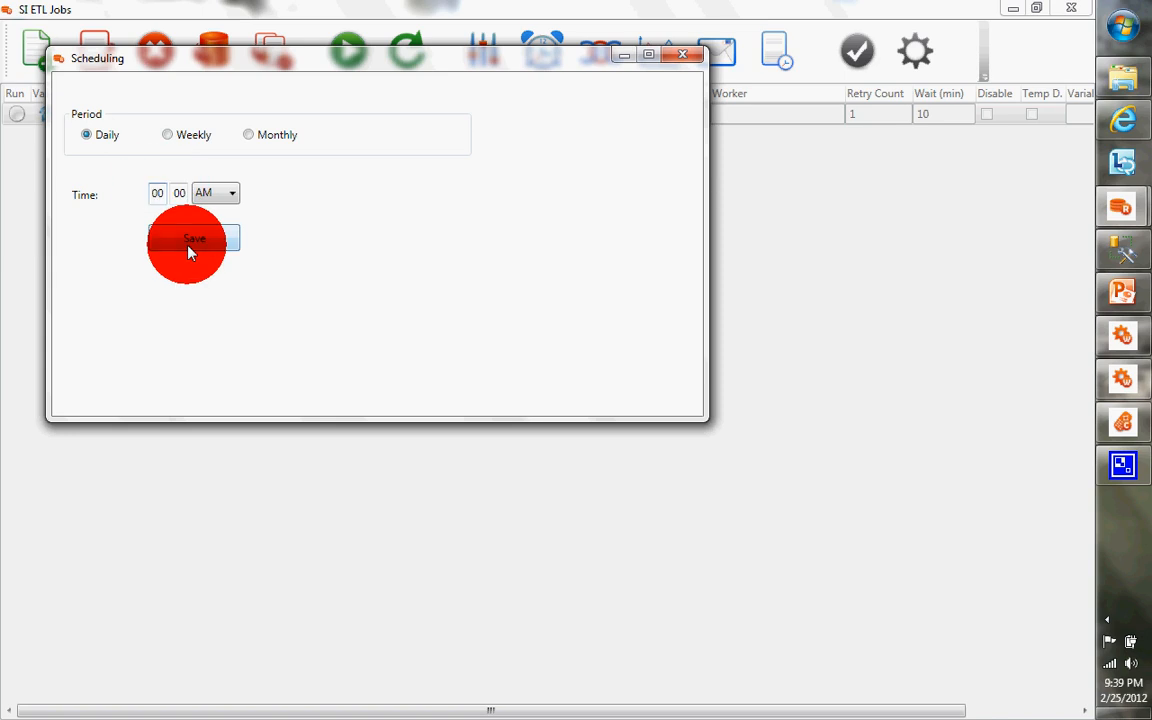
Save the Daily 10:00 AM schedule and acknowledge the confirmation
click(194, 238)
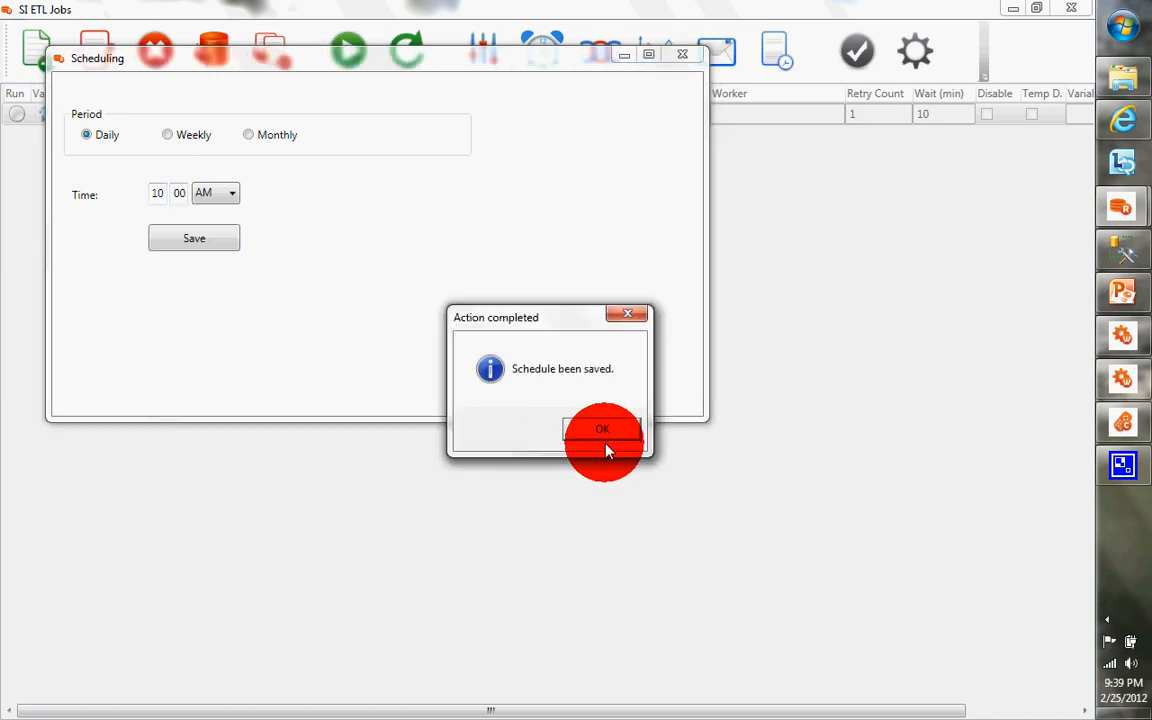
click(602, 429)
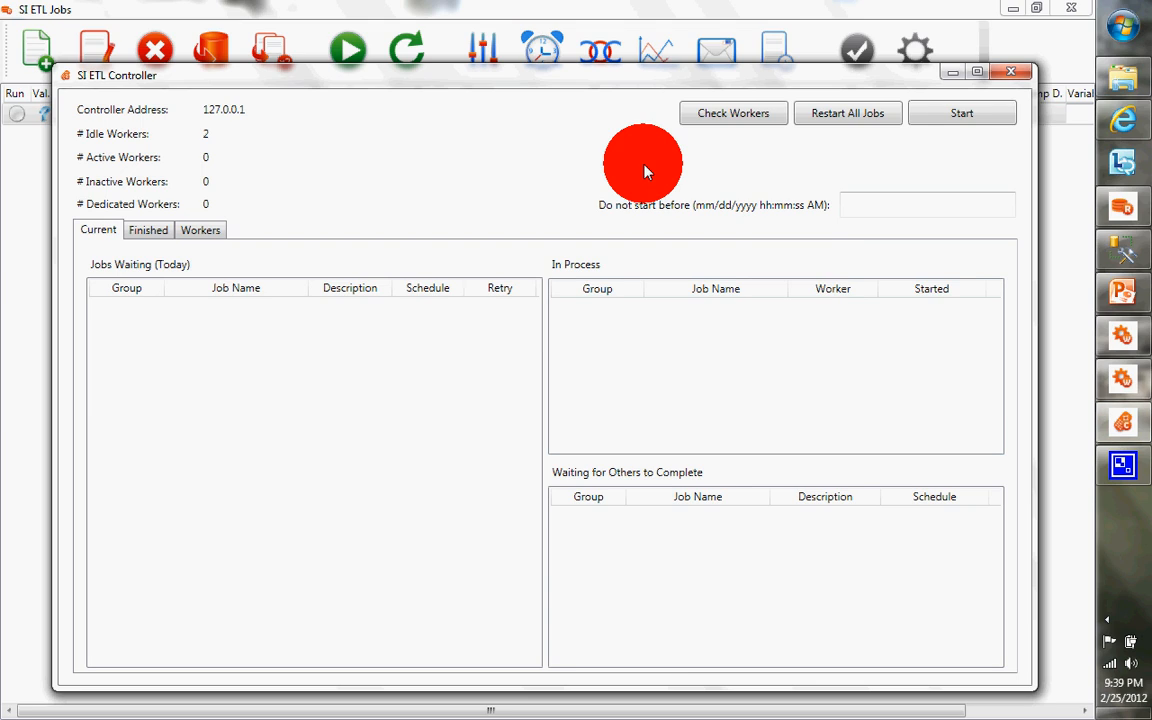
Open the SI ETL Controller and start processing the waiting Render Report job
click(847, 112)
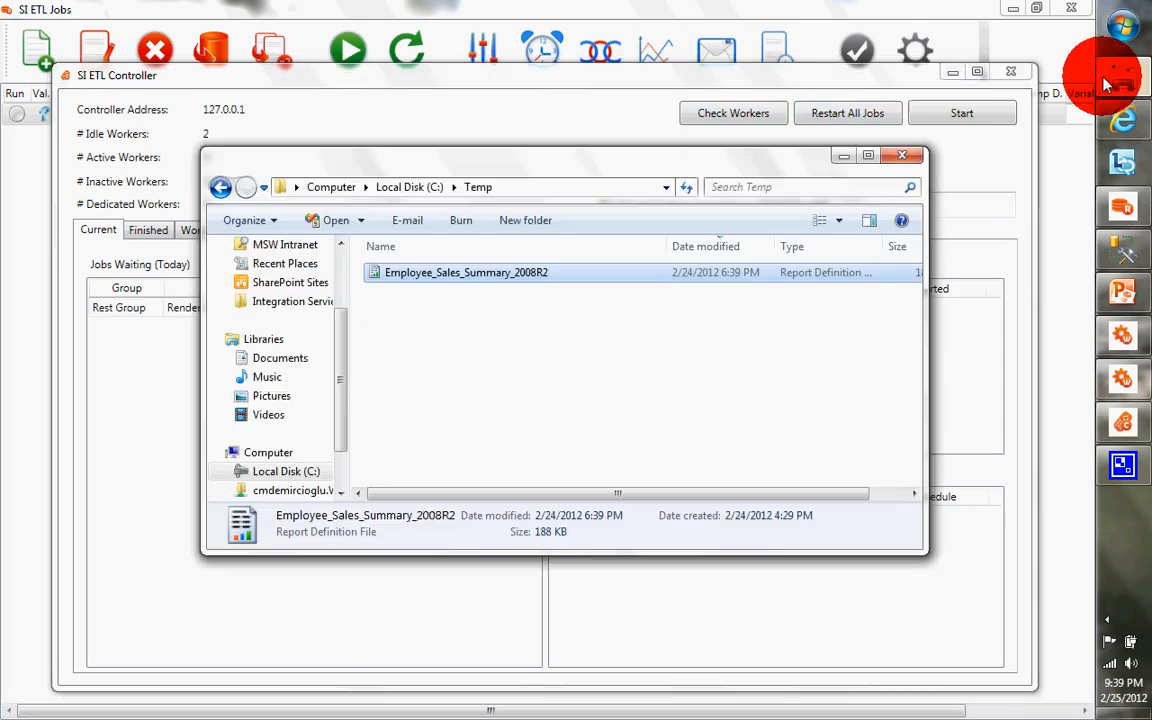
mouse_move(425, 258)
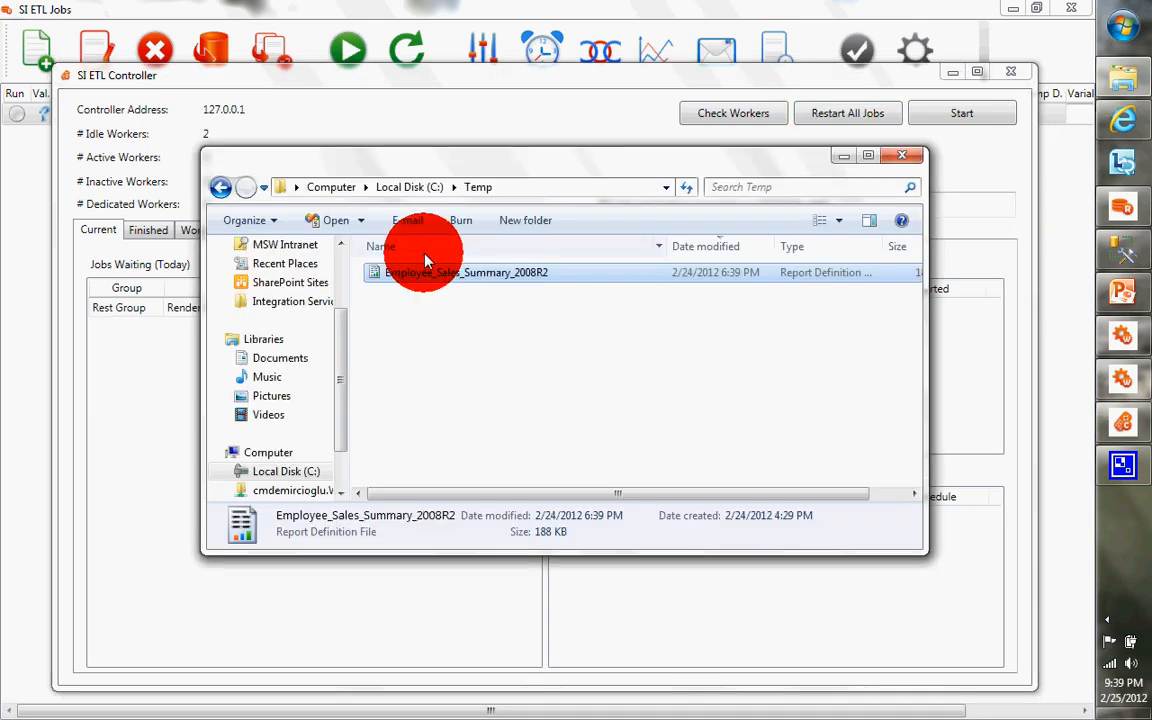
mouse_move(500, 252)
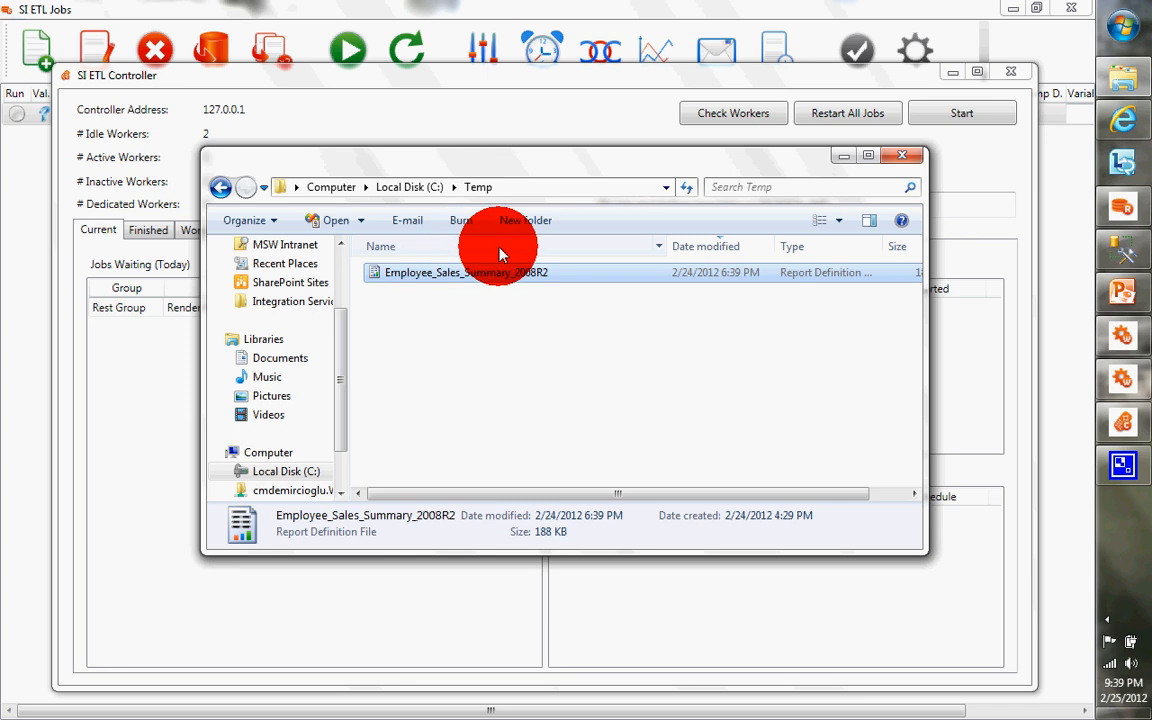
mouse_move(545, 345)
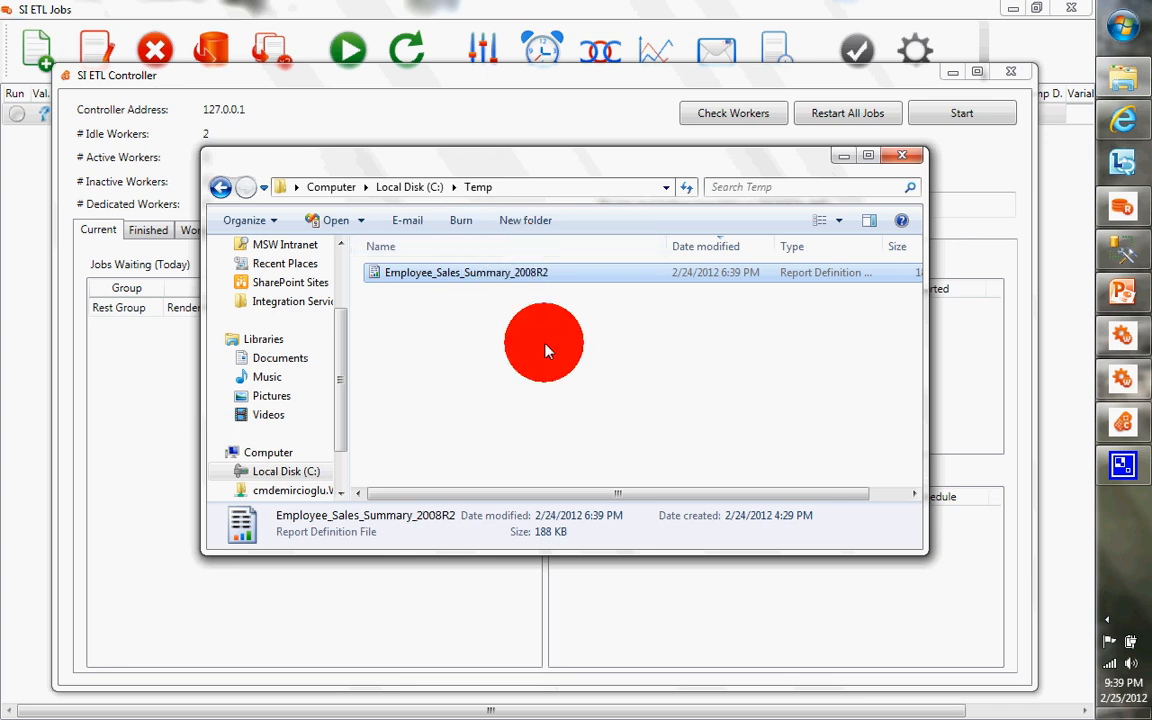
mouse_move(565, 317)
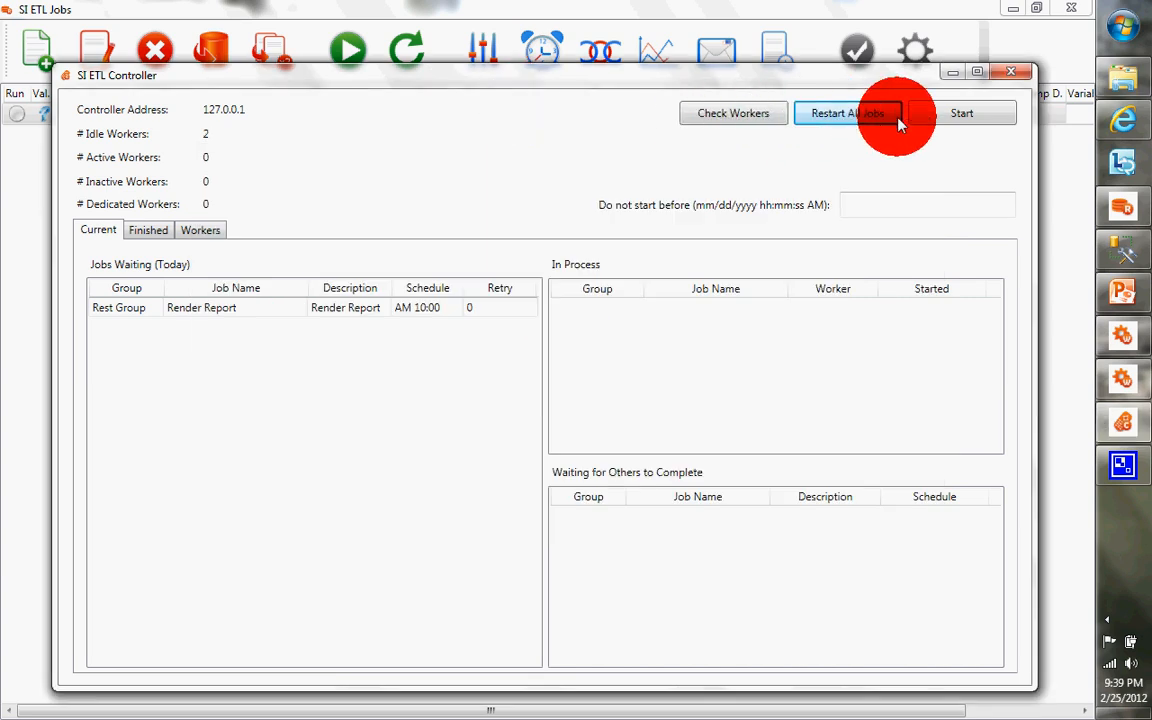
click(961, 112)
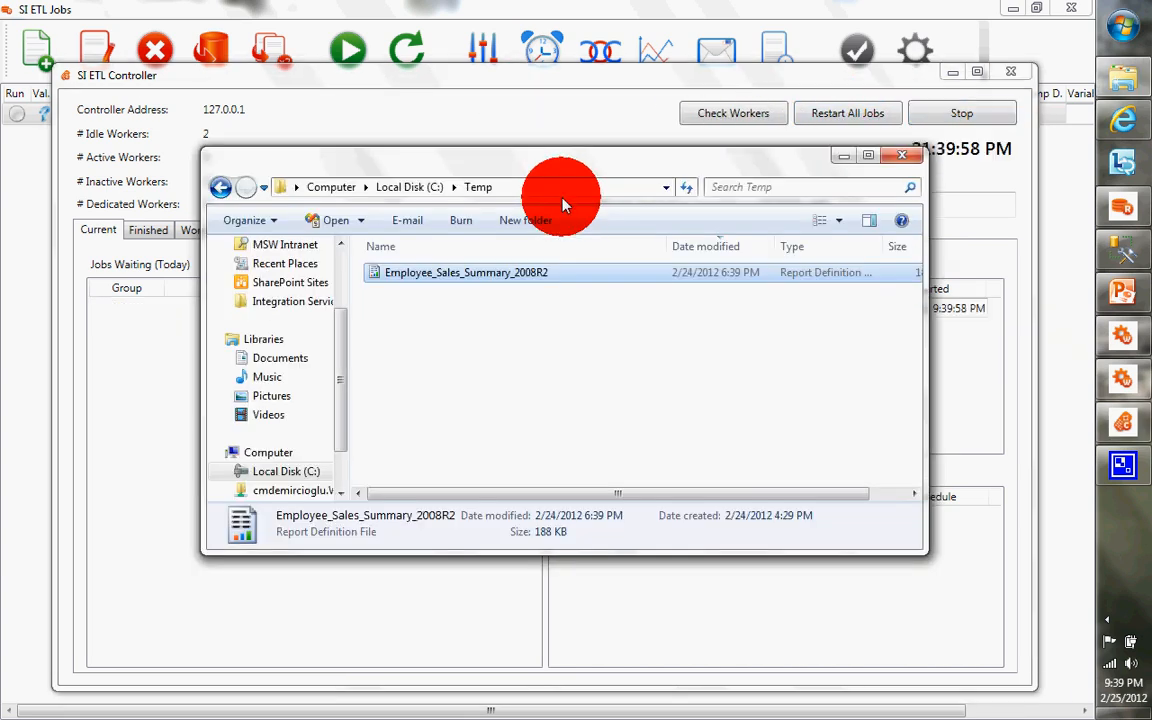
mouse_move(565, 360)
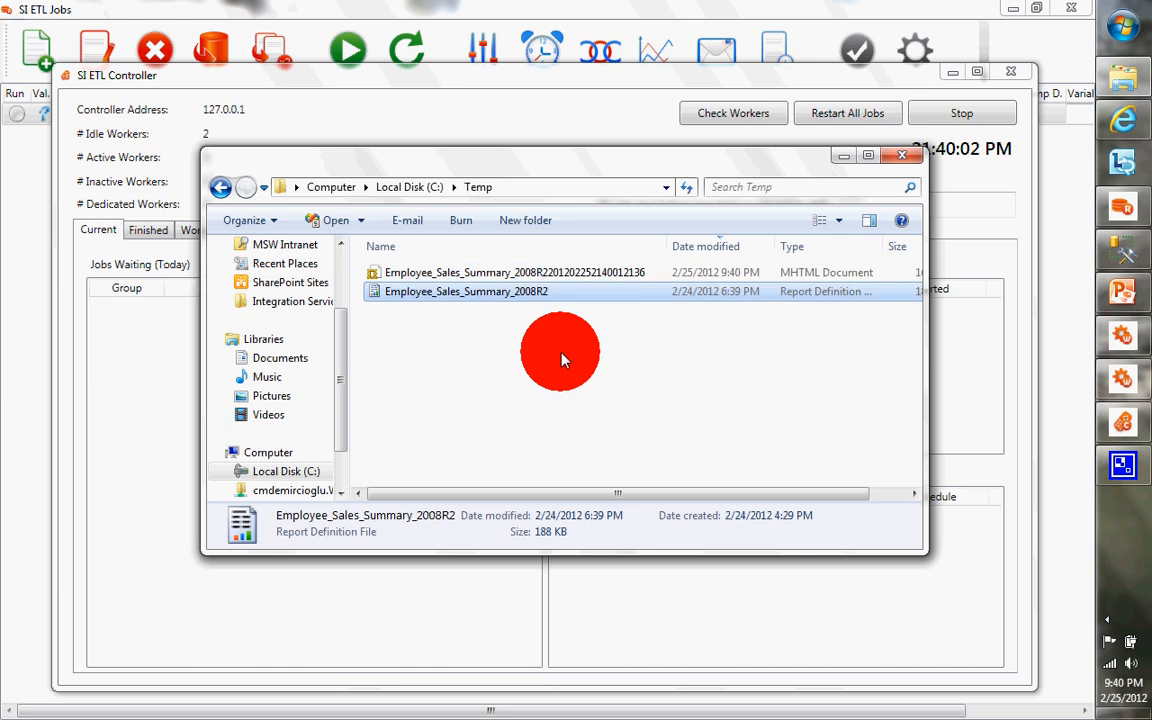
Open the new MHTML report from C:\Temp in Internet Explorer, scroll it, and close it
double_click(515, 272)
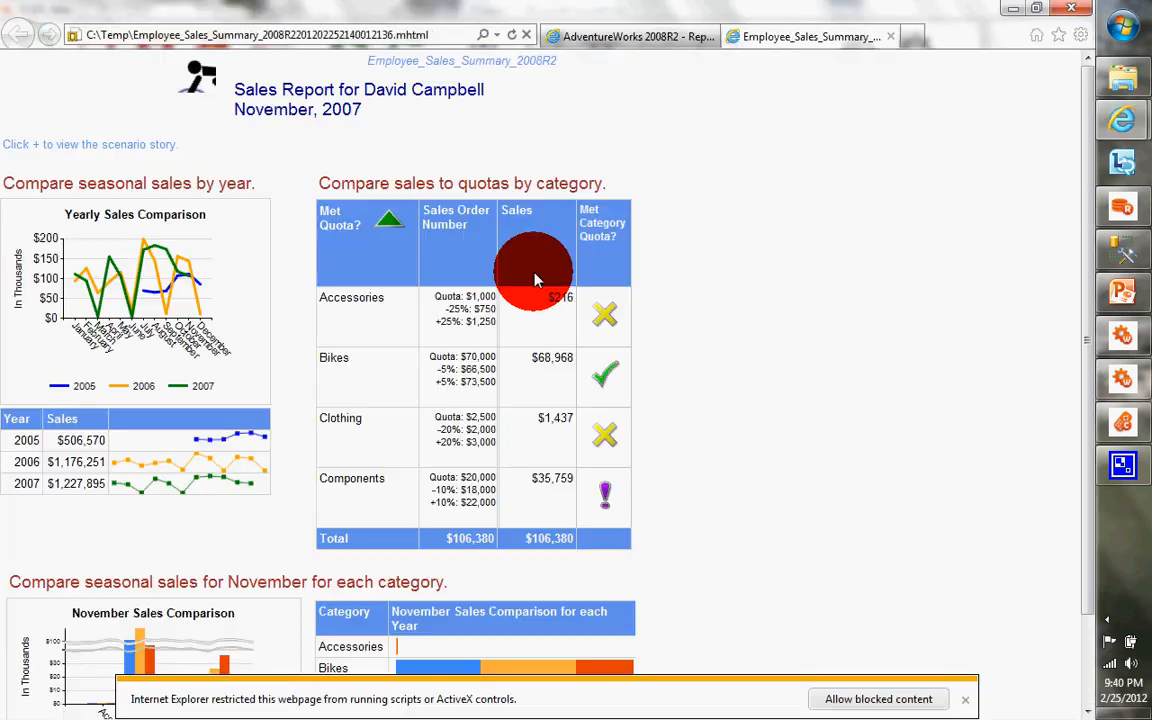
mouse_move(488, 107)
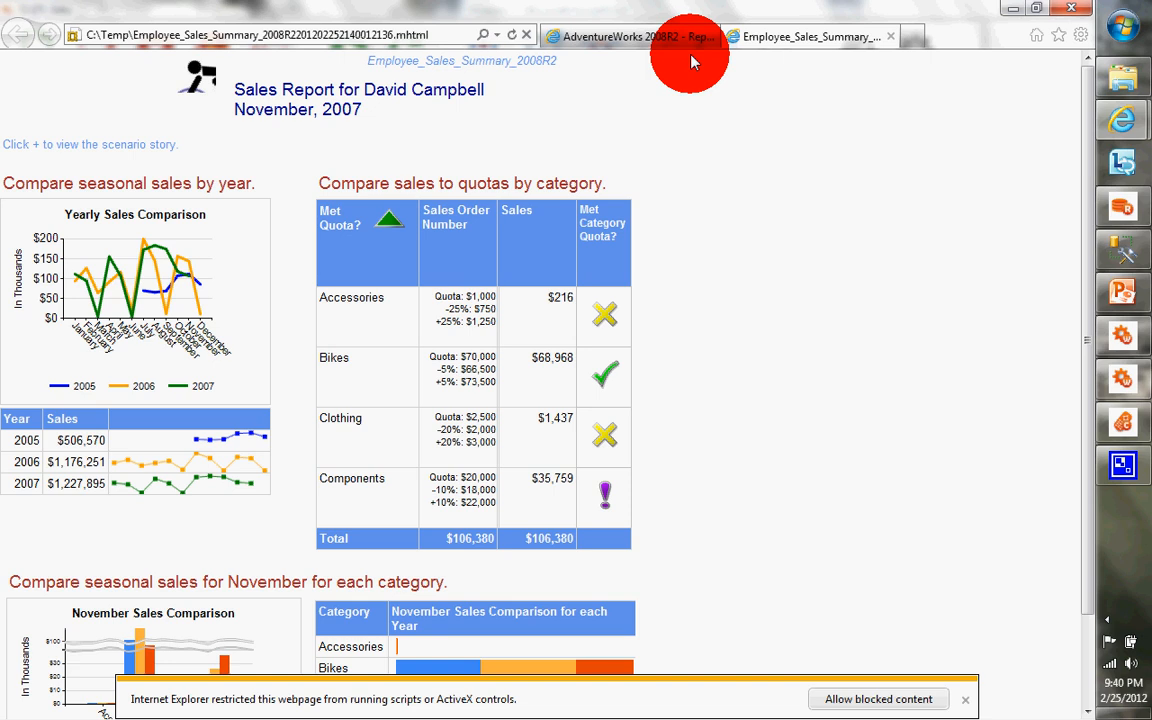
mouse_move(1088, 640)
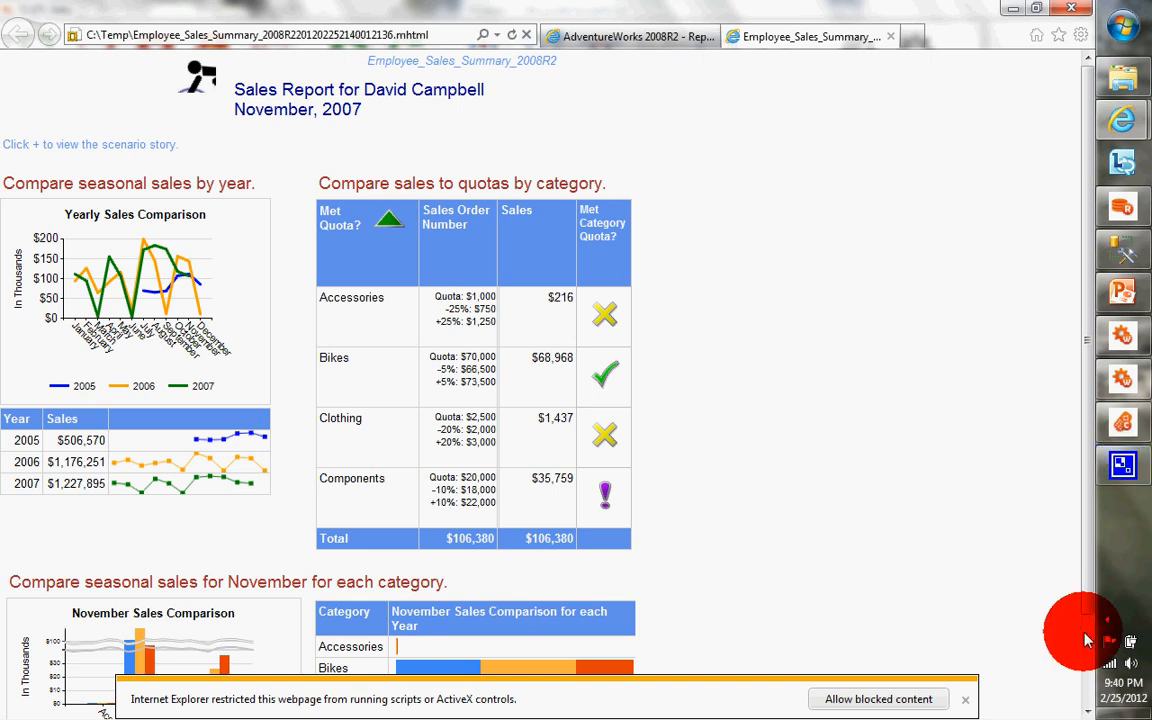
scroll(down, 3)
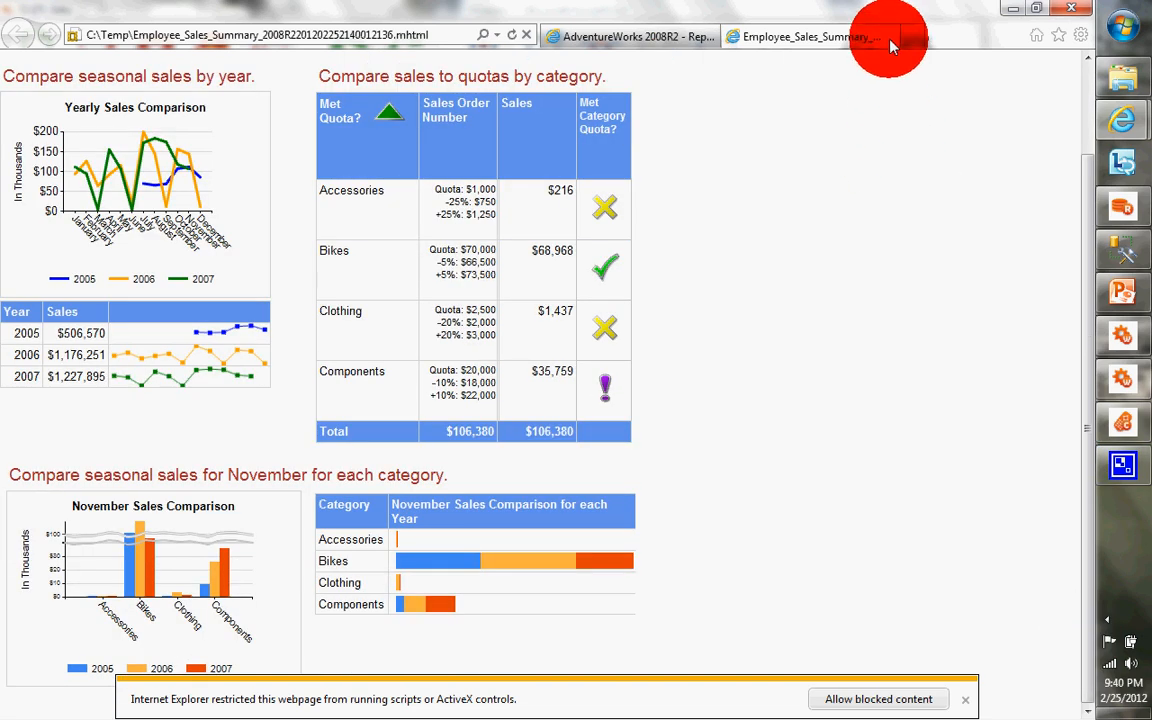
click(630, 37)
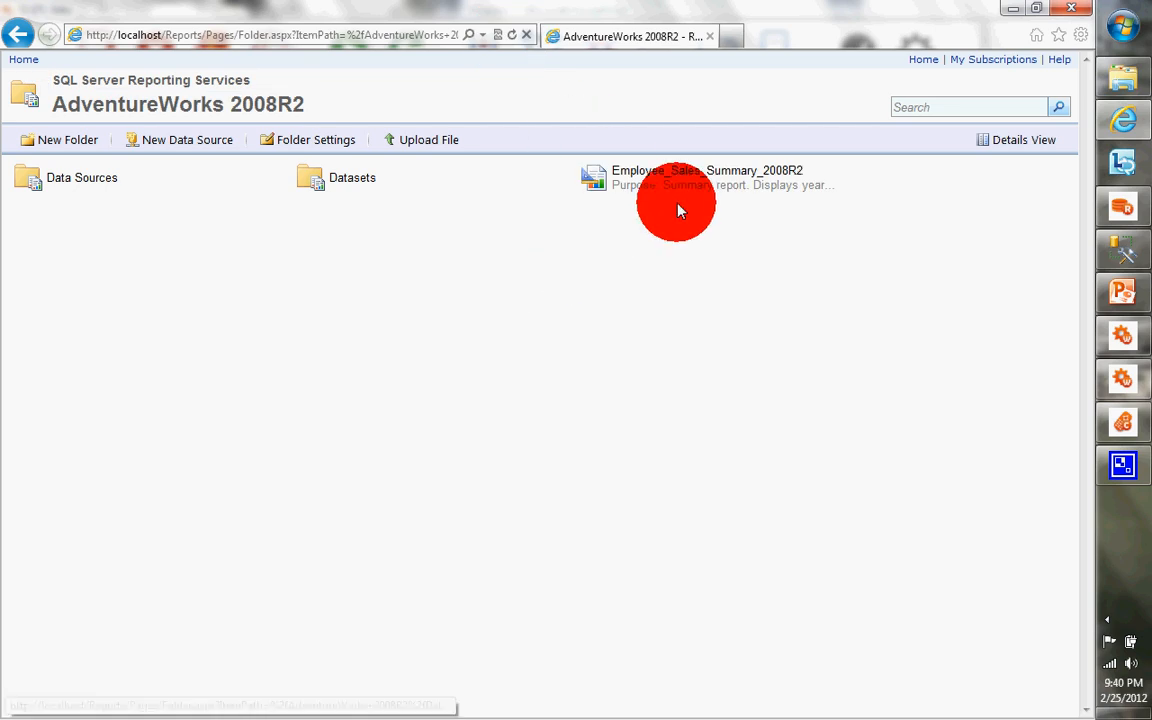
mouse_move(755, 190)
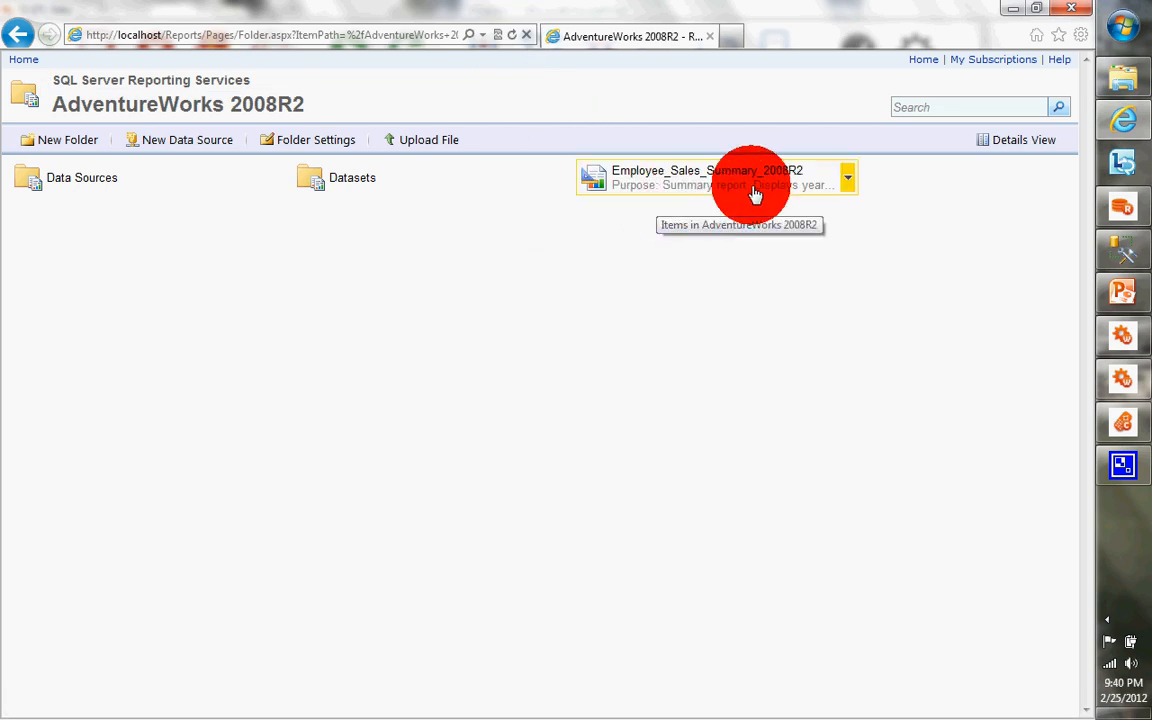
mouse_move(804, 346)
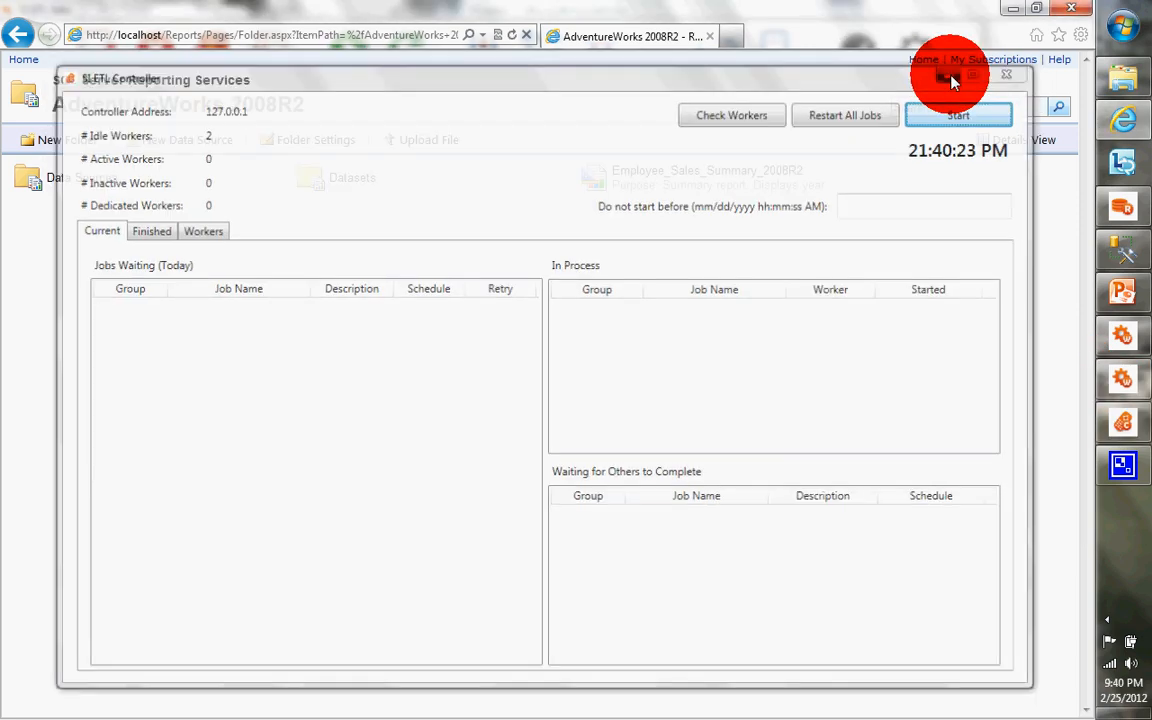
Minimize the finished SI ETL Controller window
click(1006, 74)
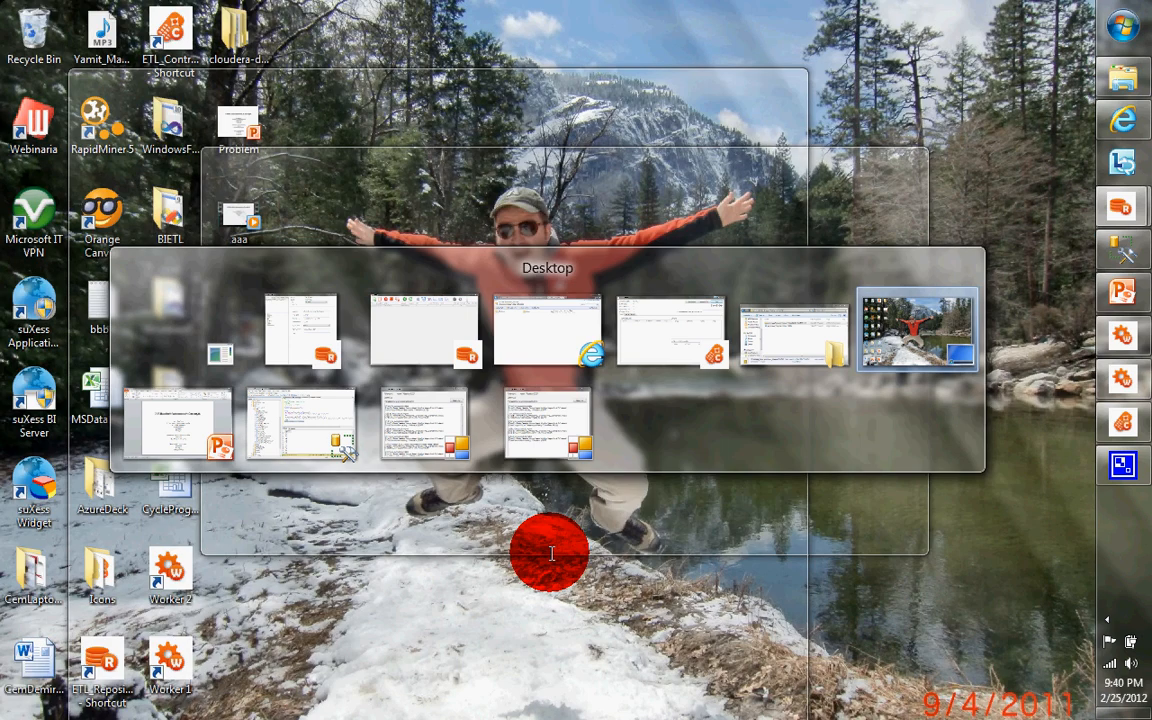
click(300, 425)
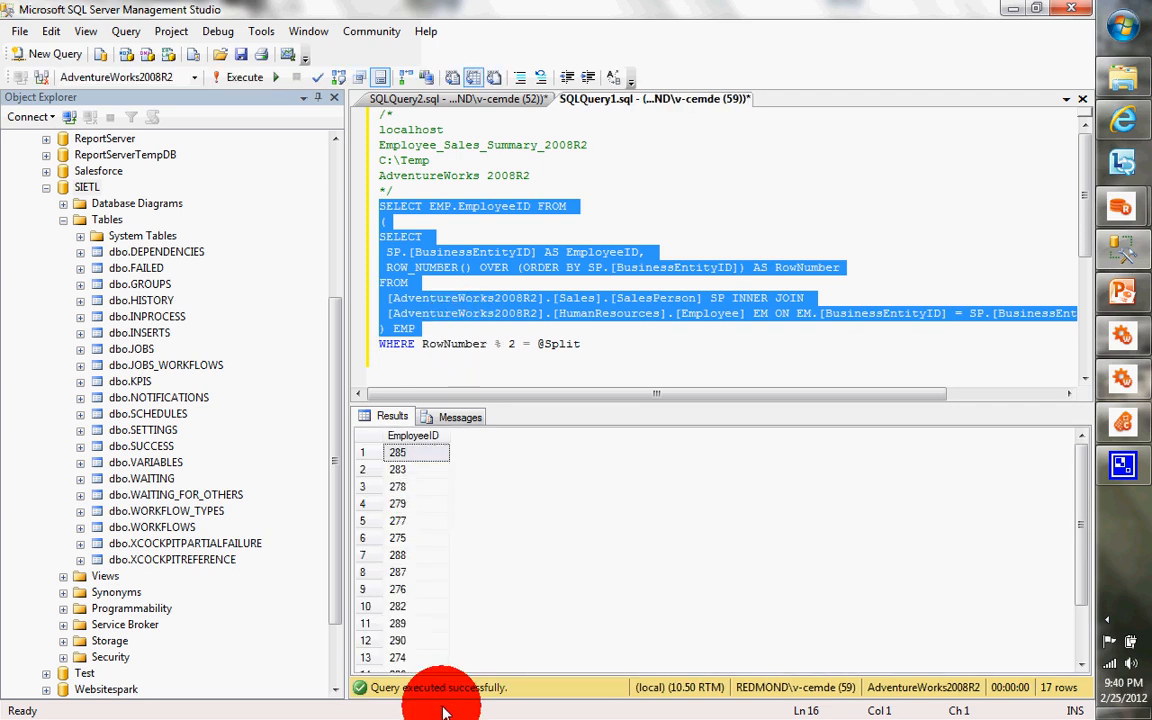
mouse_move(663, 440)
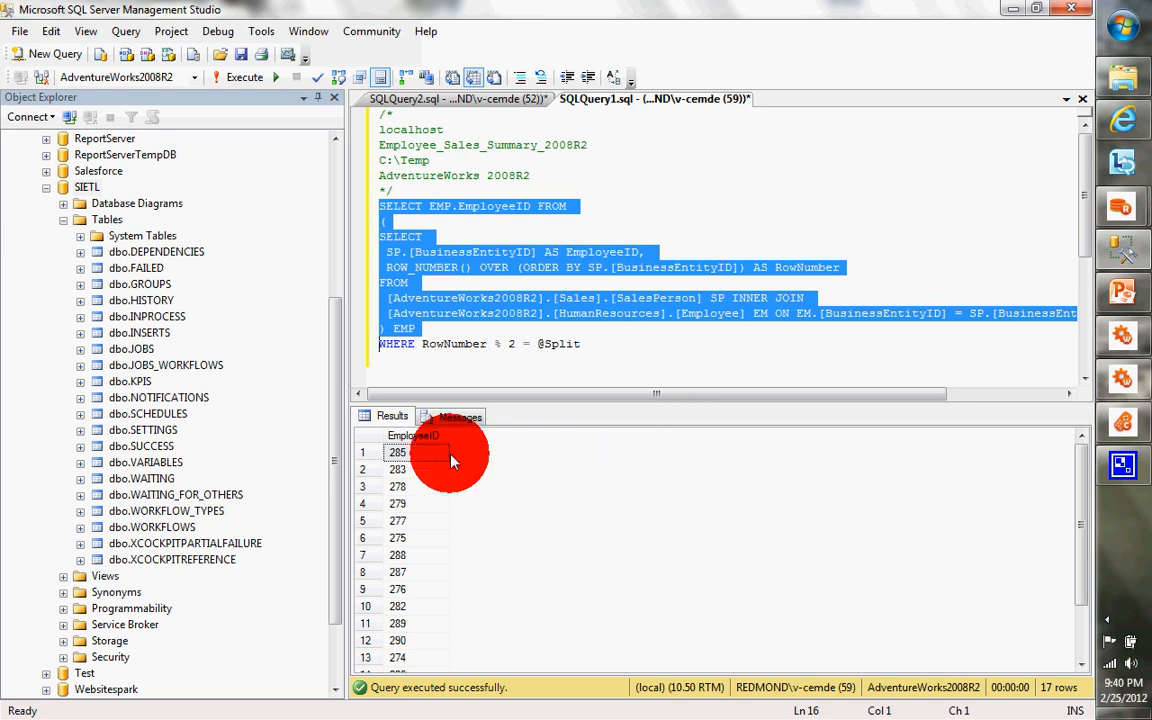
mouse_move(575, 287)
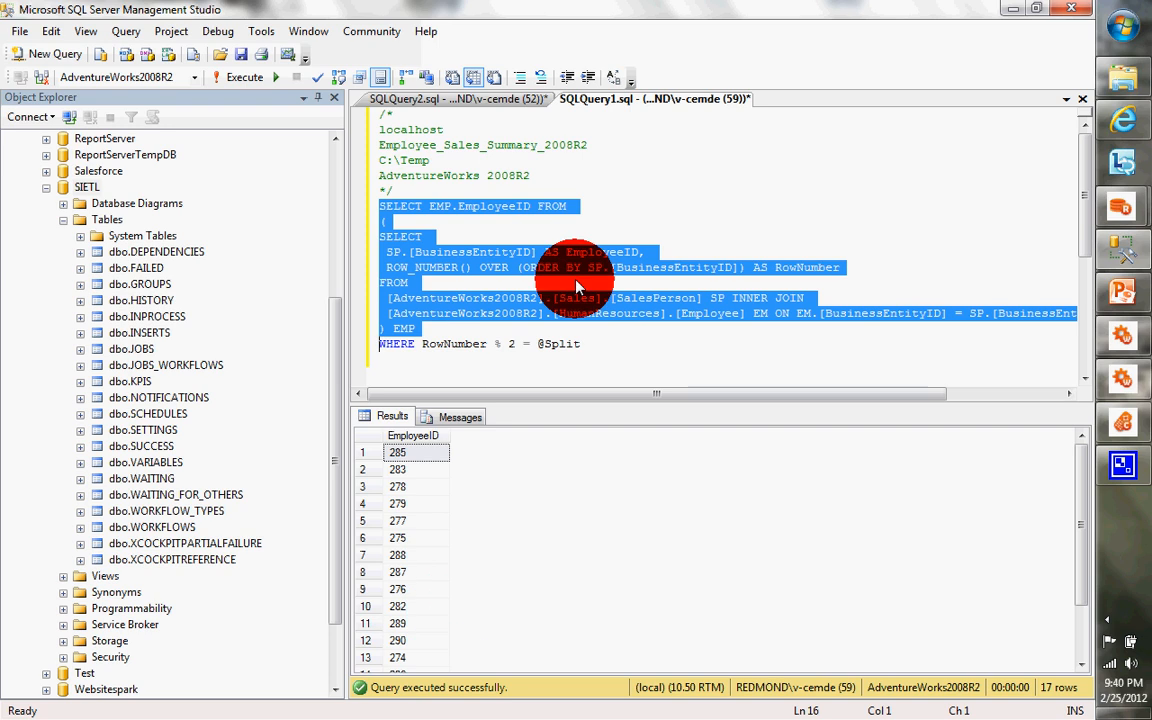
click(583, 343)
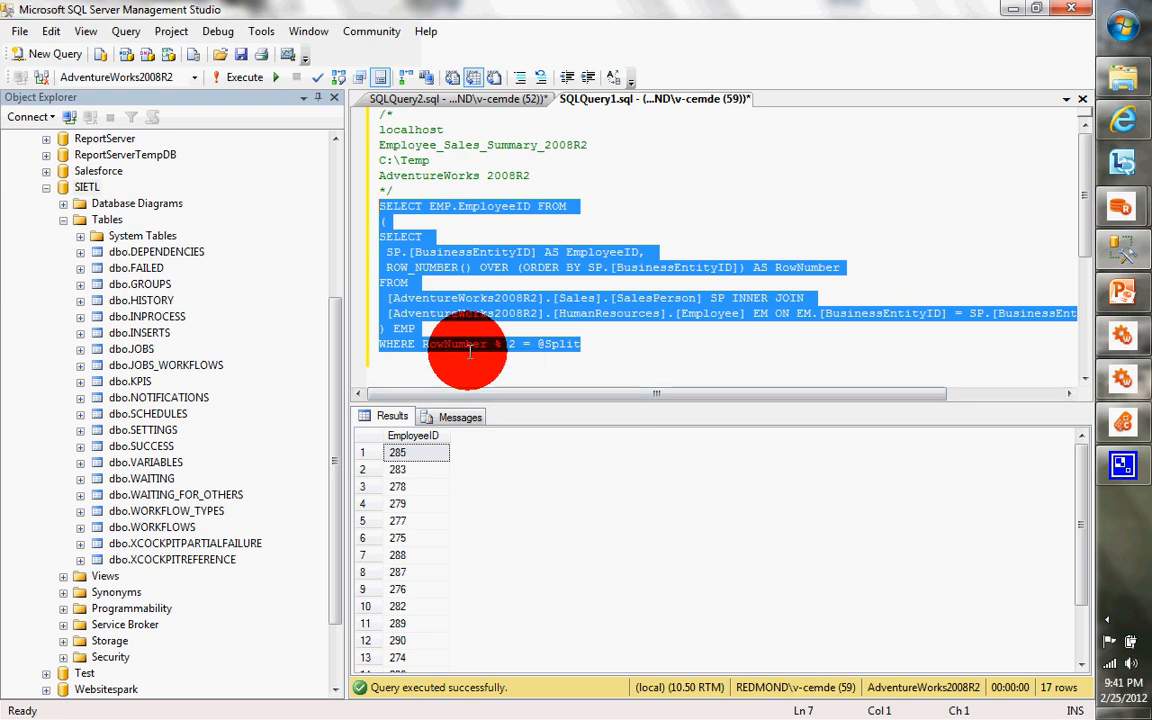
mouse_move(525, 358)
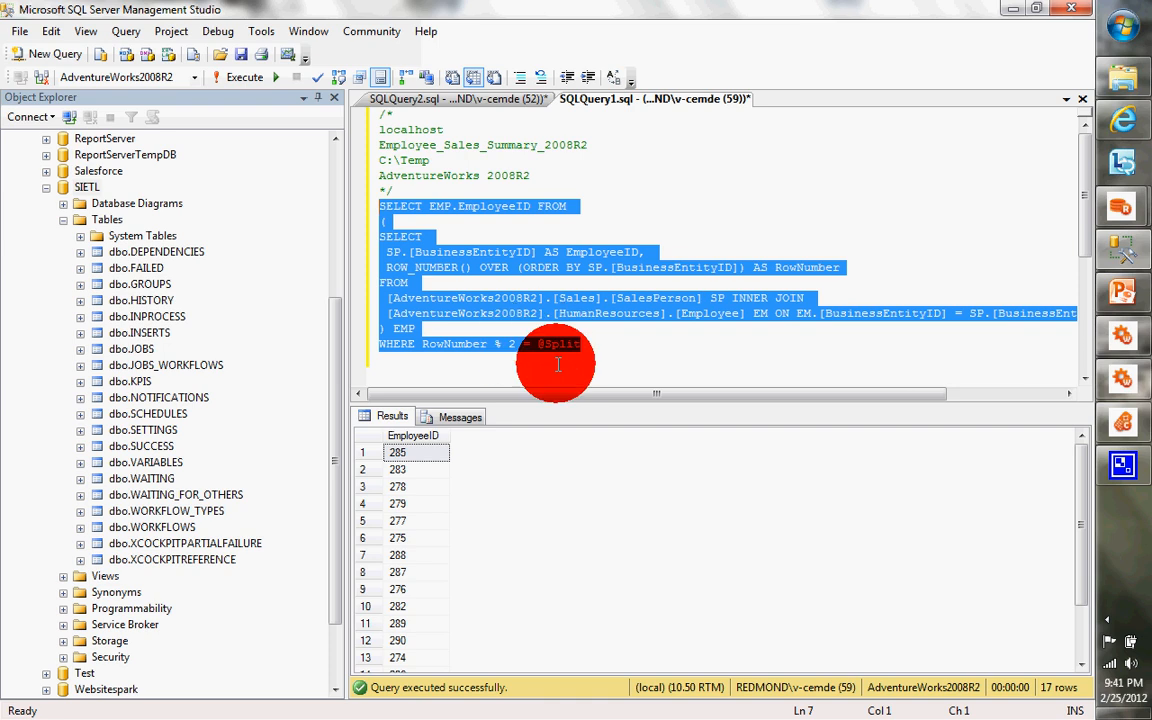
click(567, 343)
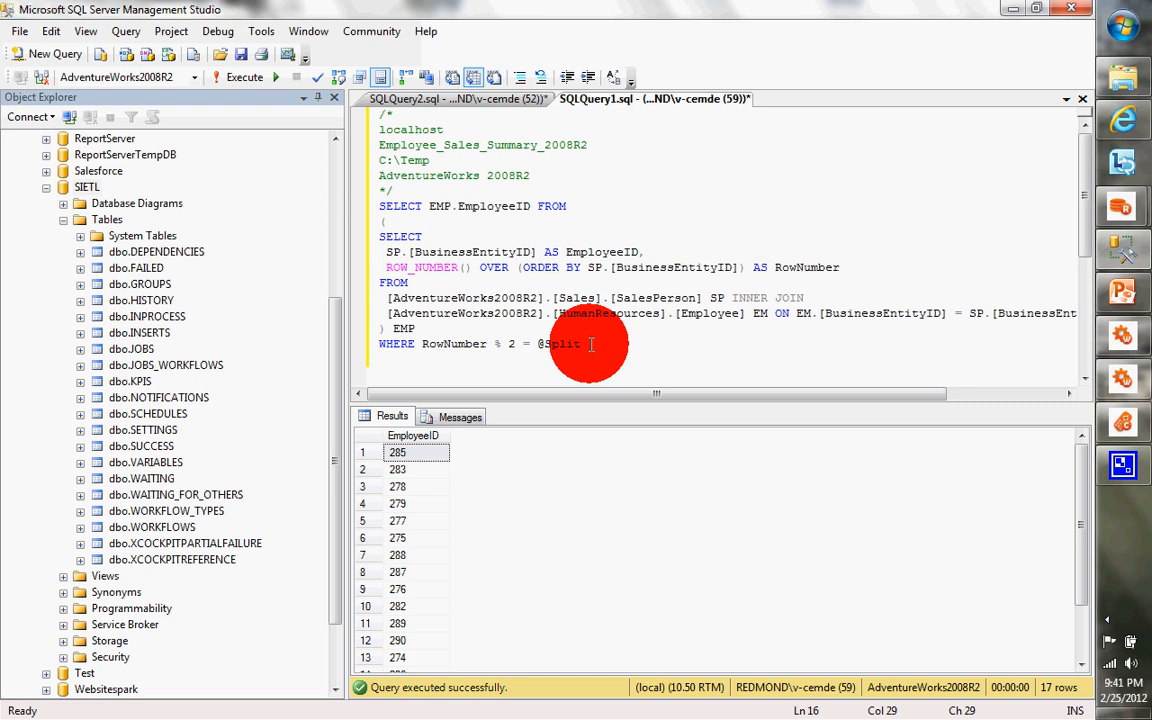
drag(583, 343, 378, 206)
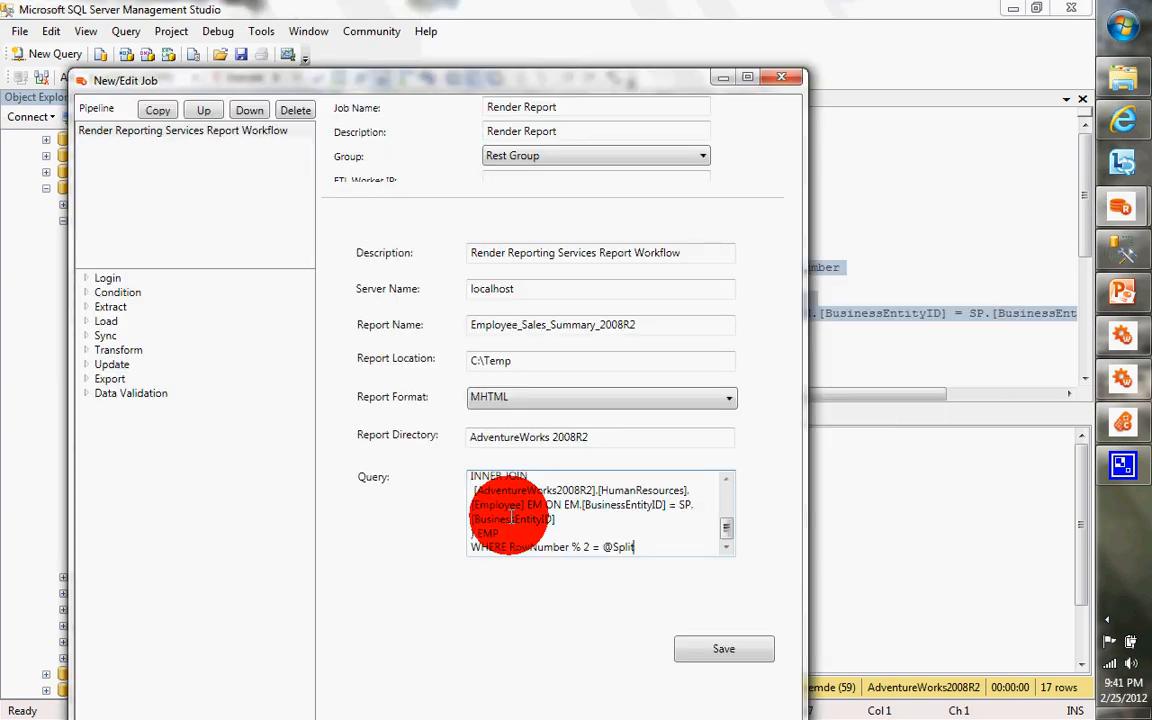
click(723, 648)
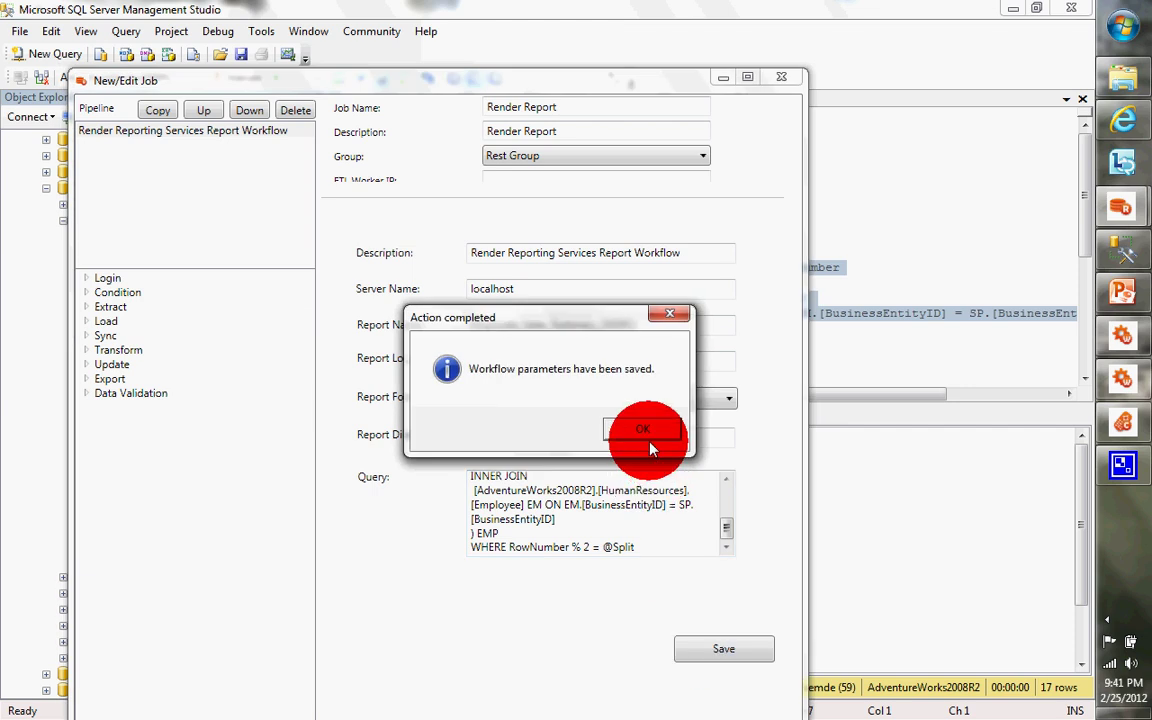
click(643, 428)
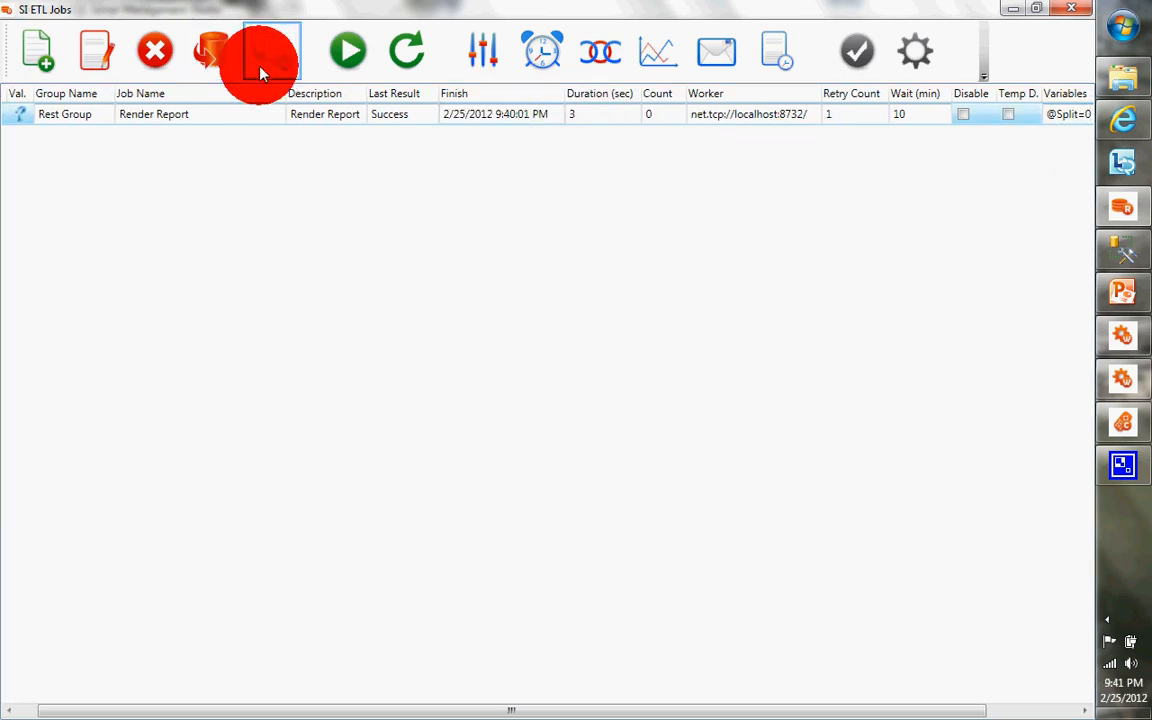
click(271, 50)
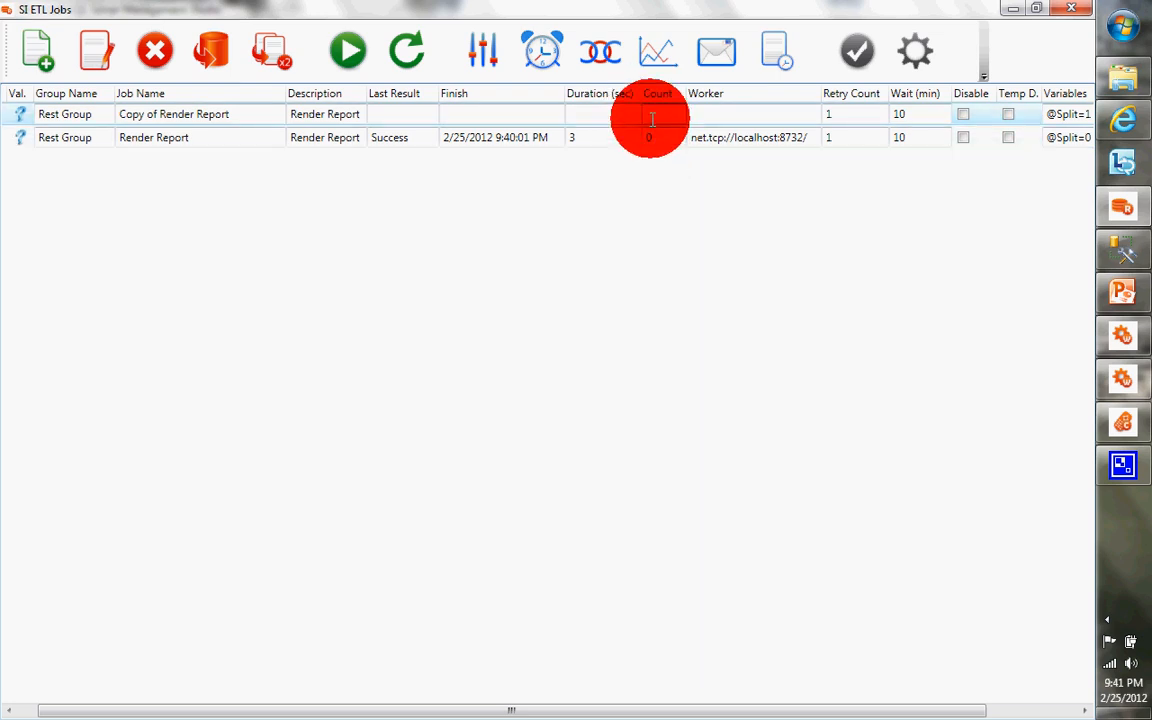
mouse_move(903, 170)
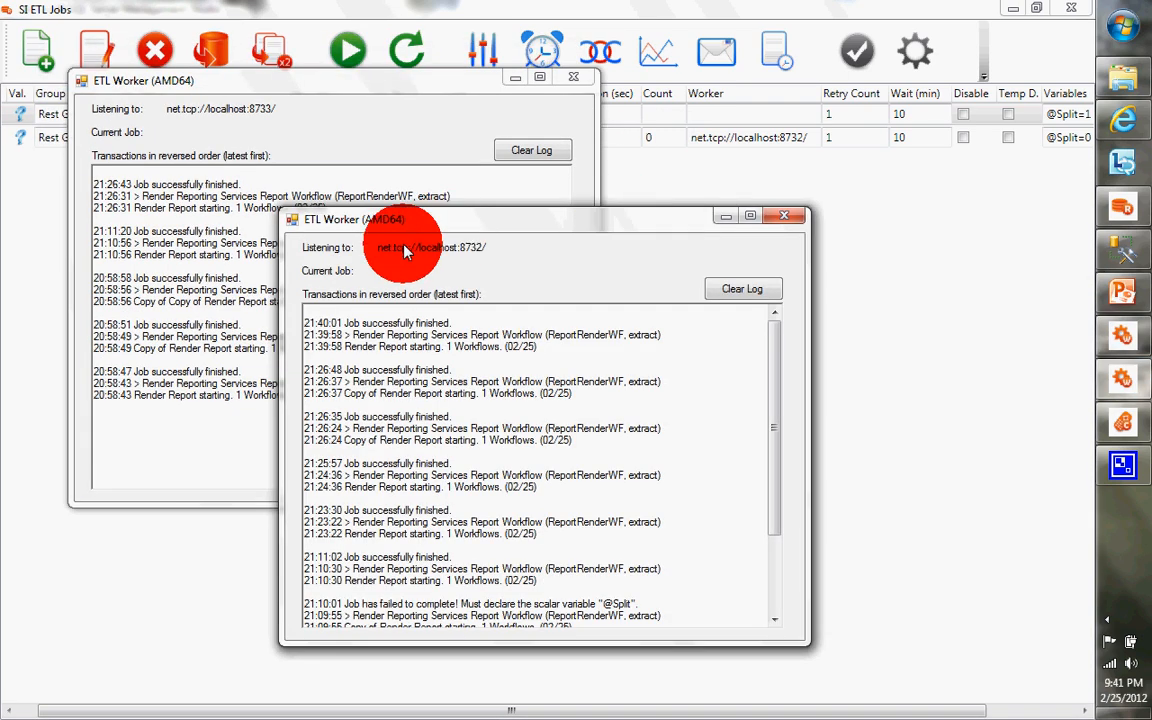
mouse_move(478, 258)
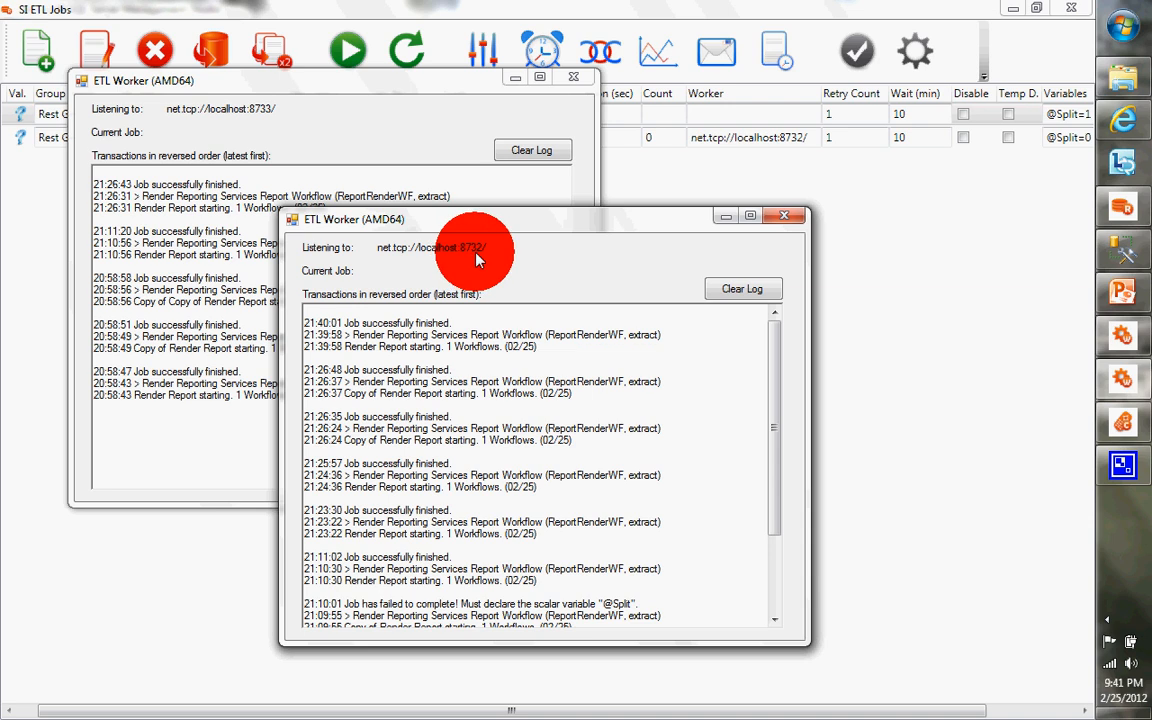
mouse_move(265, 125)
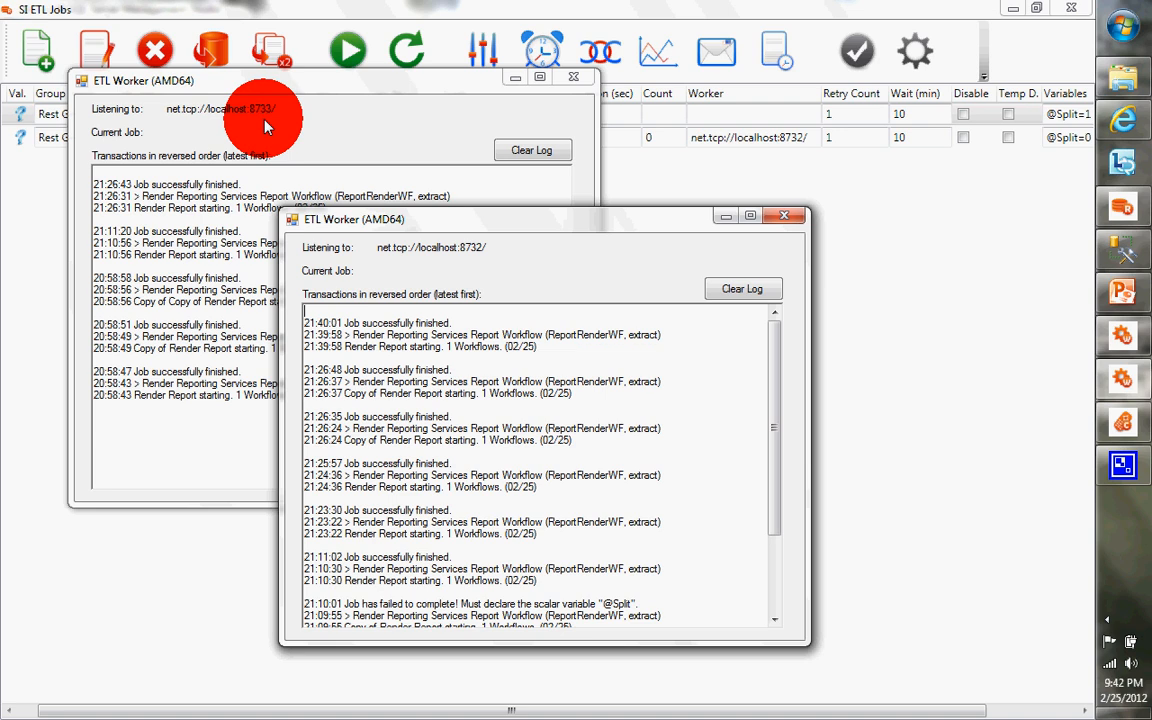
mouse_move(328, 8)
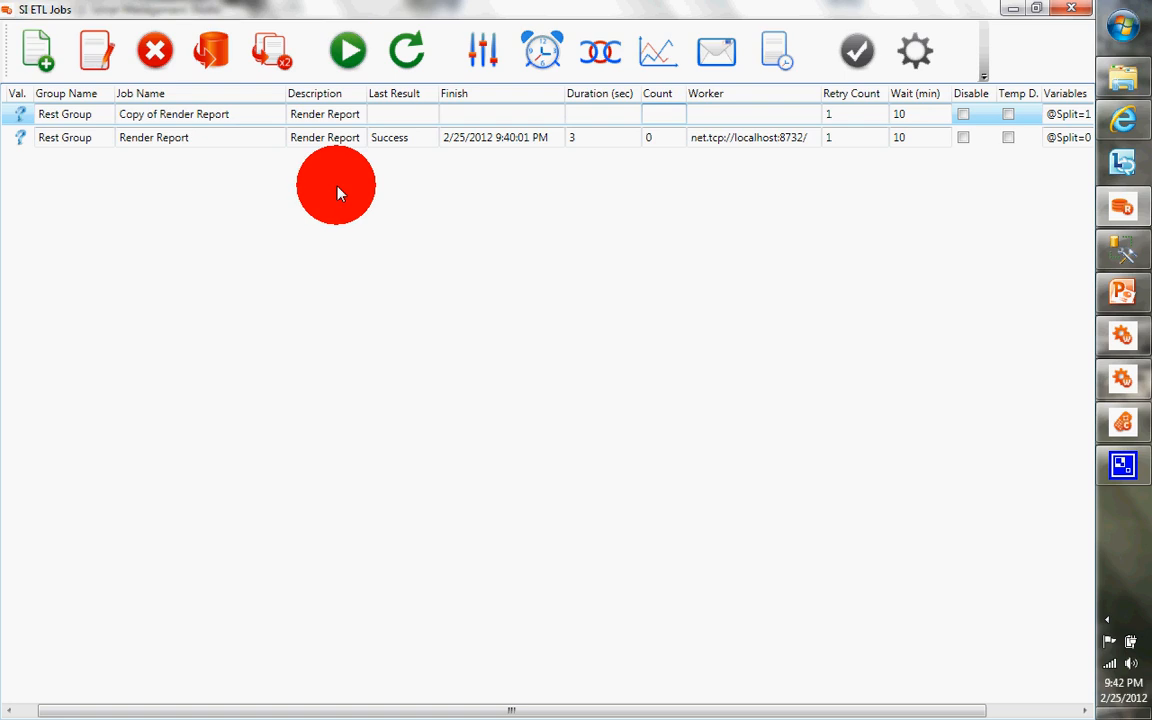
mouse_move(1128, 428)
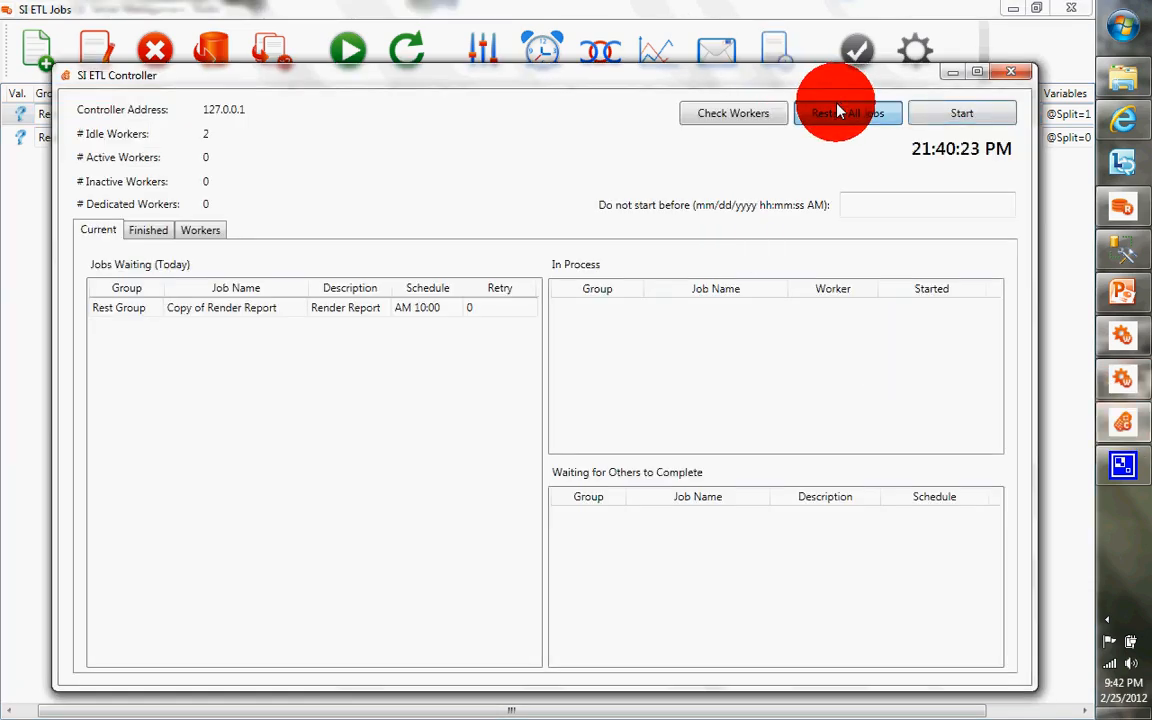
Restart all jobs from the SI ETL Controller so both idle workers run them
click(847, 112)
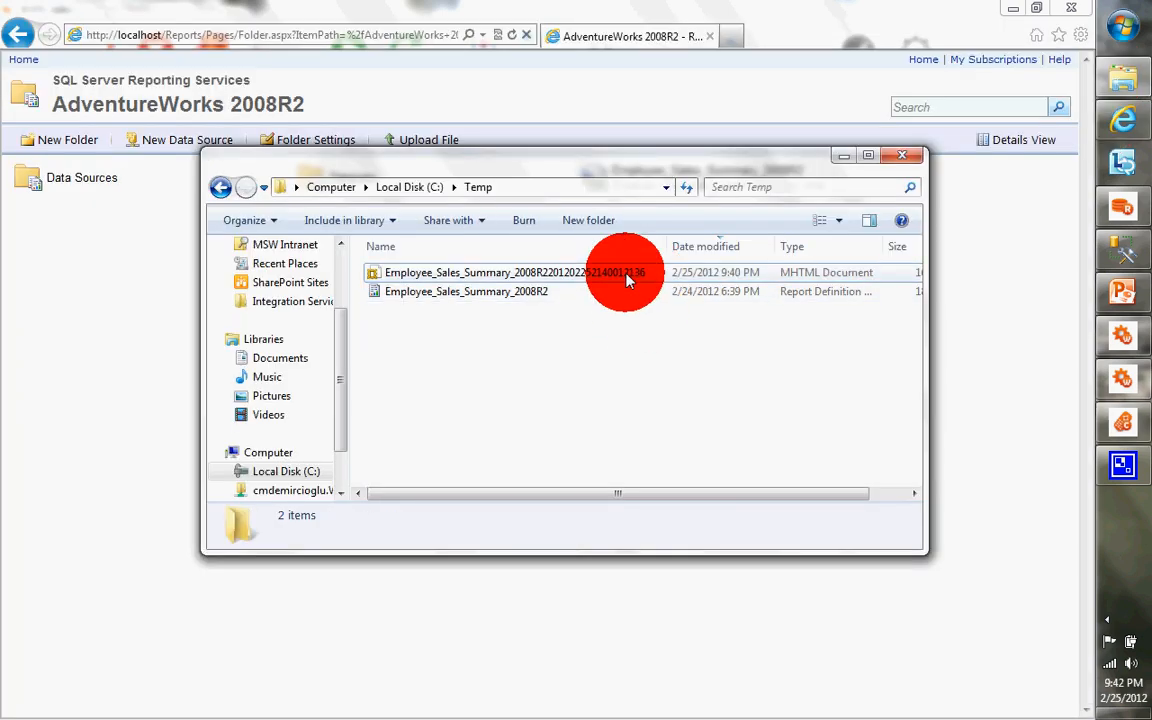
mouse_move(625, 325)
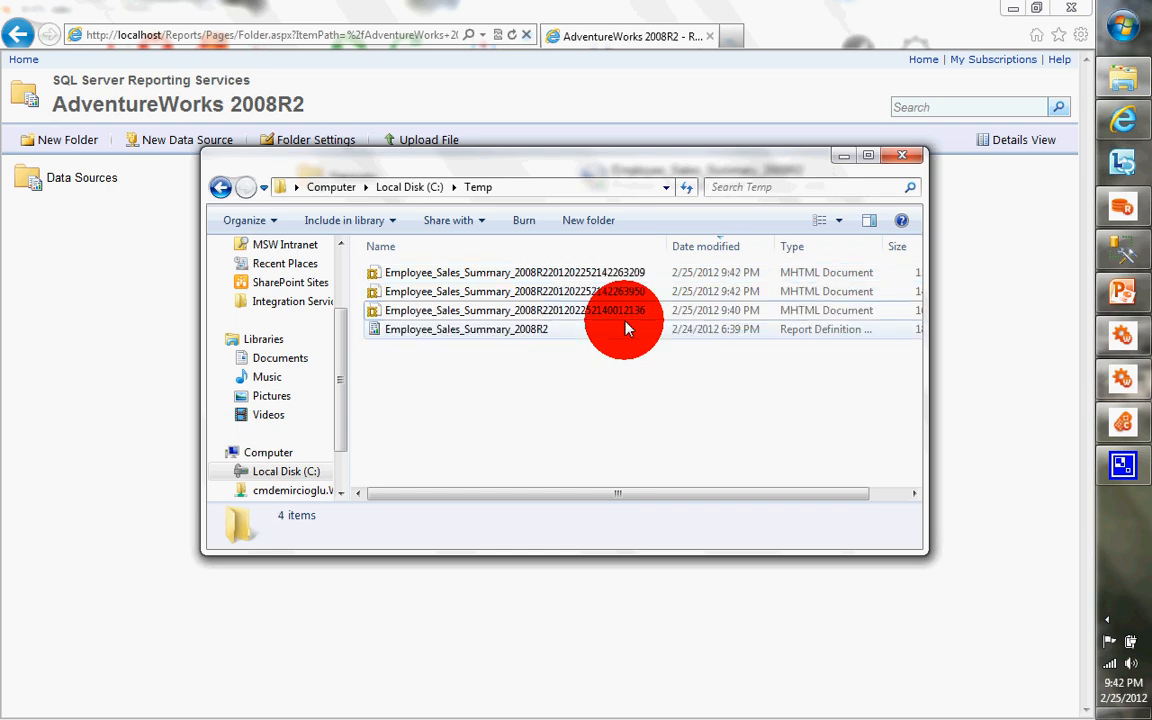
mouse_move(865, 382)
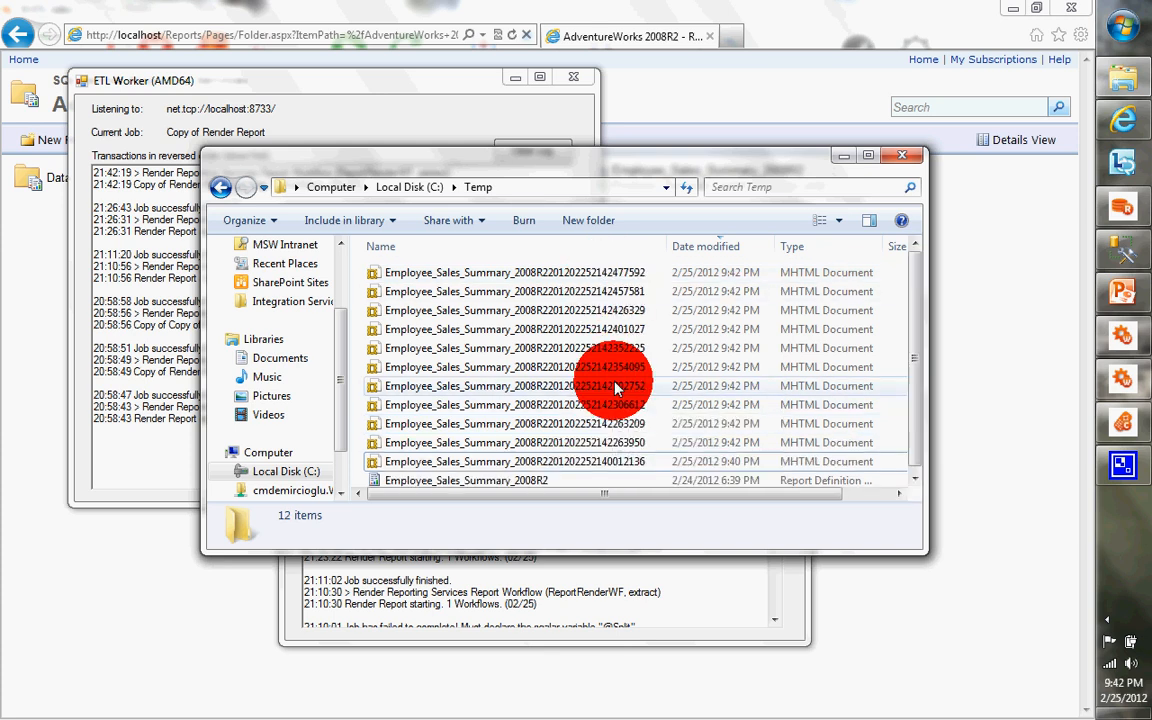
mouse_move(615, 388)
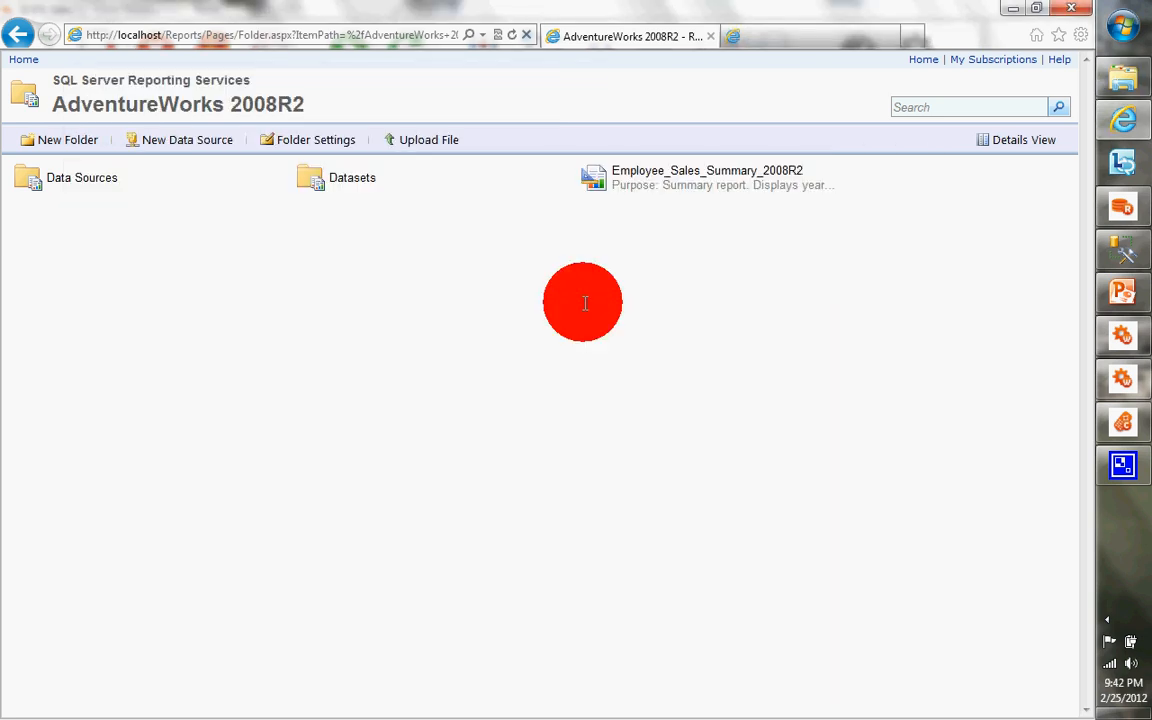
mouse_move(765, 65)
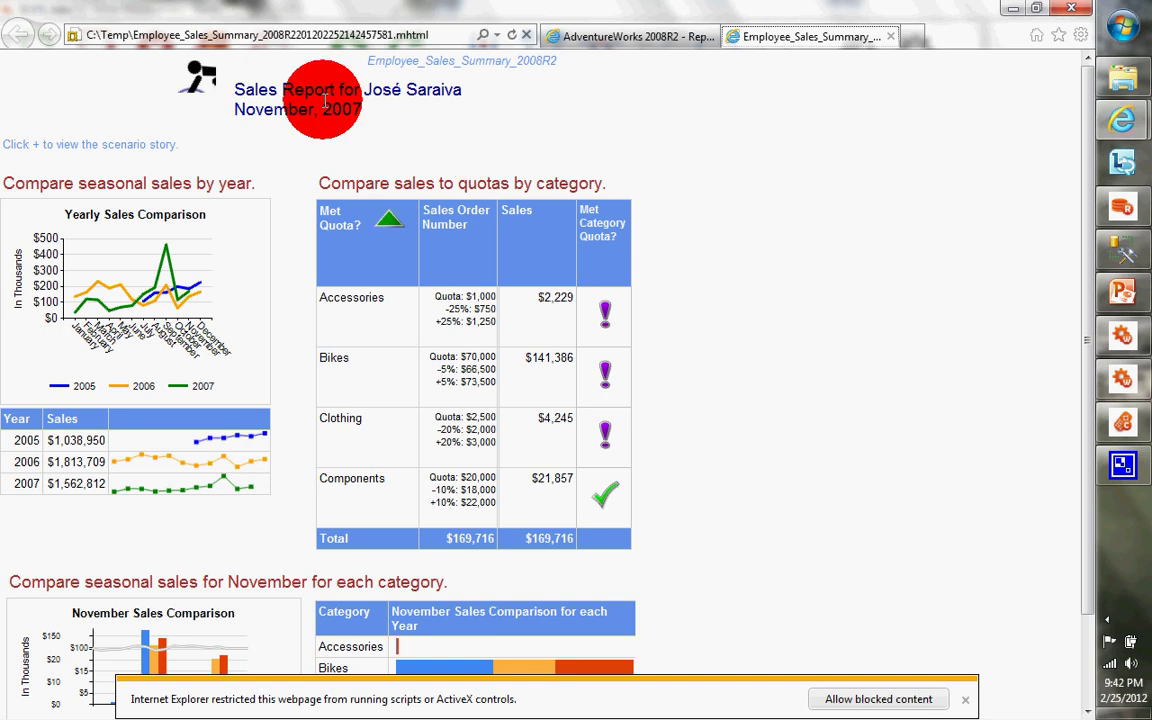
mouse_move(490, 135)
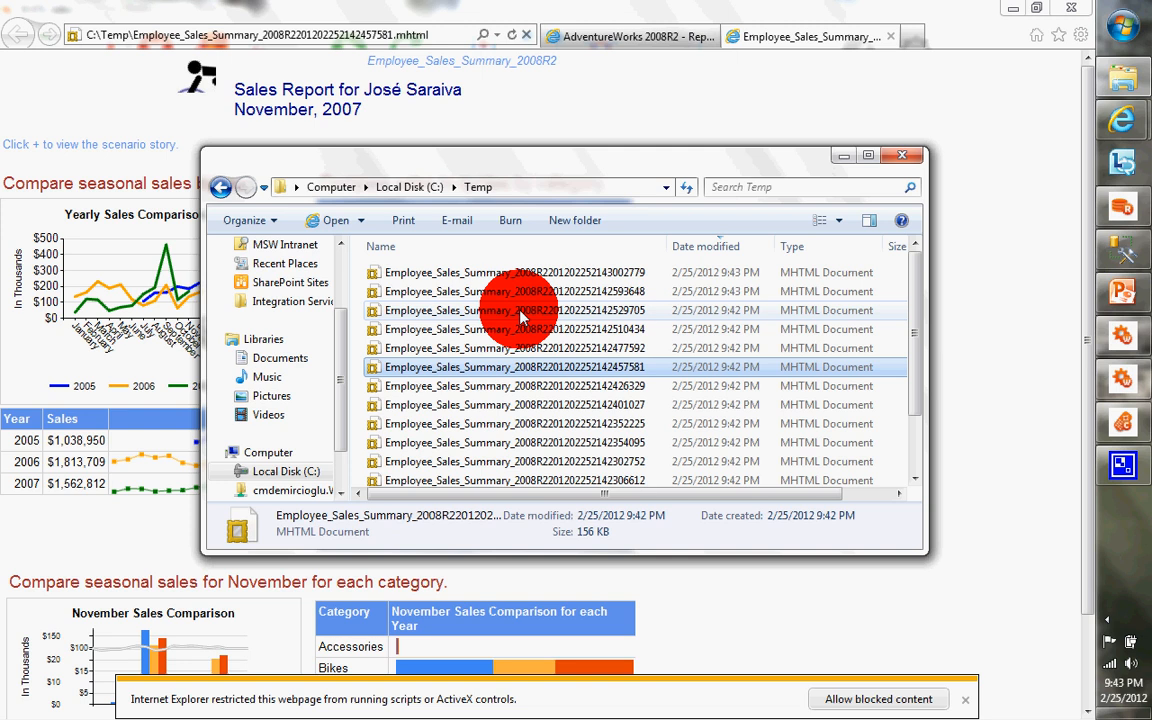
Open a second rendered MHTML employee report from C:\Temp in another Internet Explorer tab
double_click(512, 310)
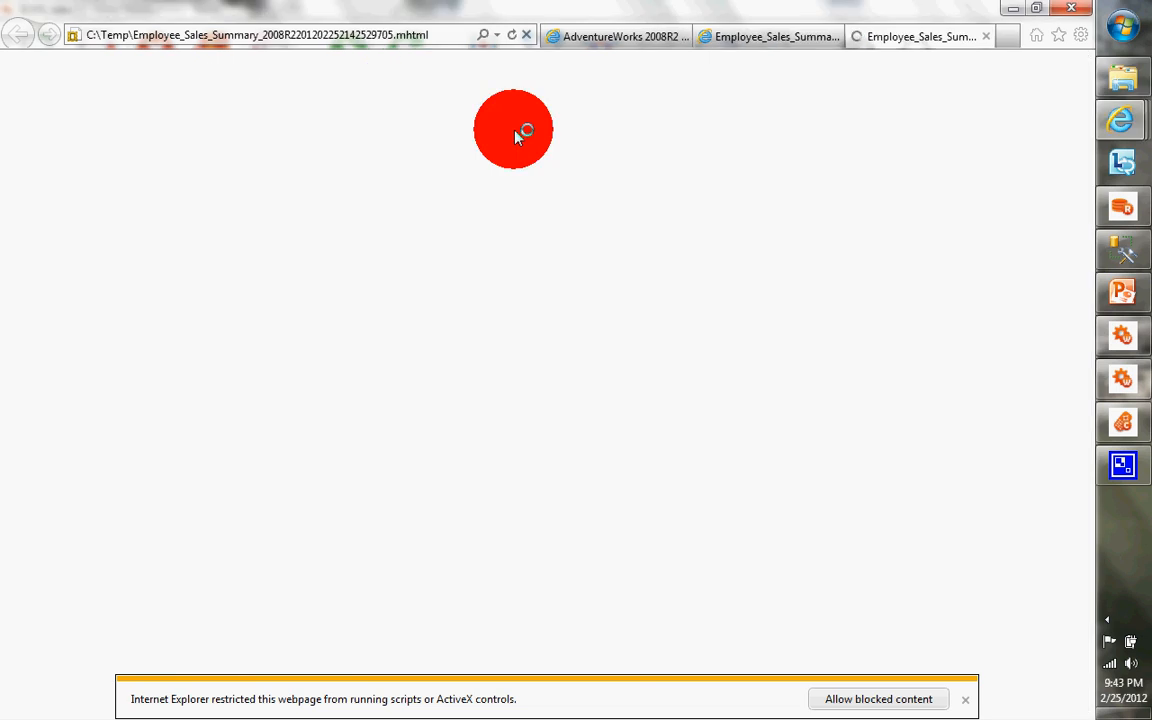
click(878, 698)
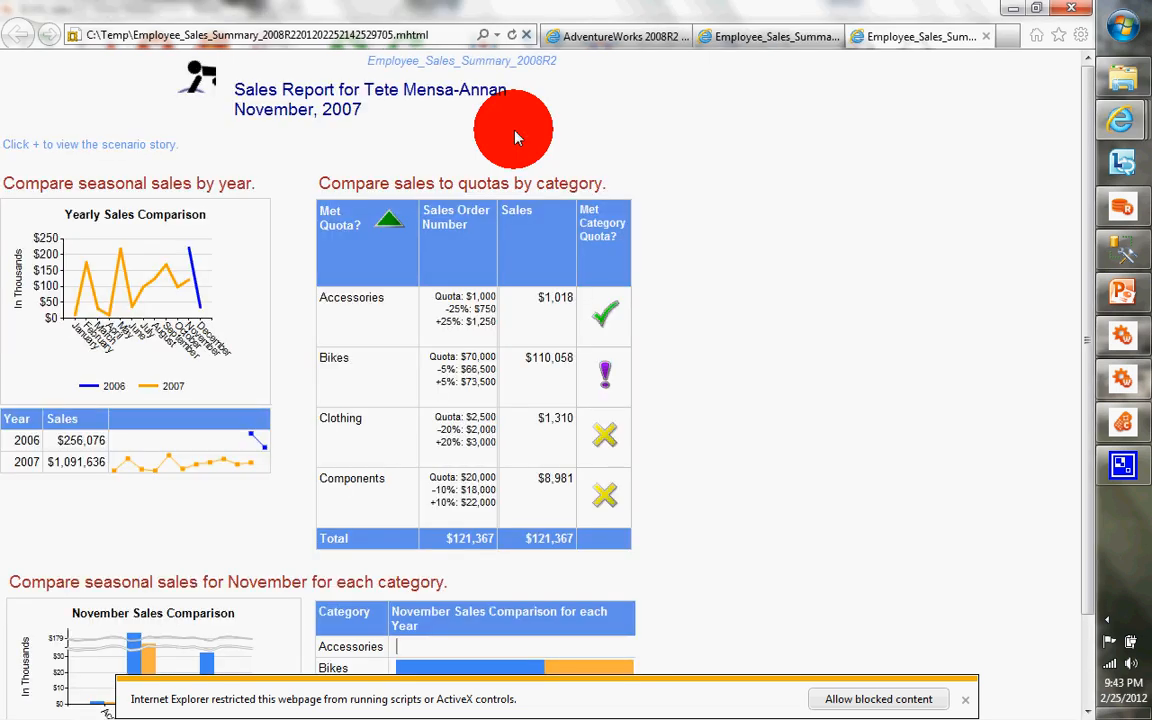
mouse_move(467, 101)
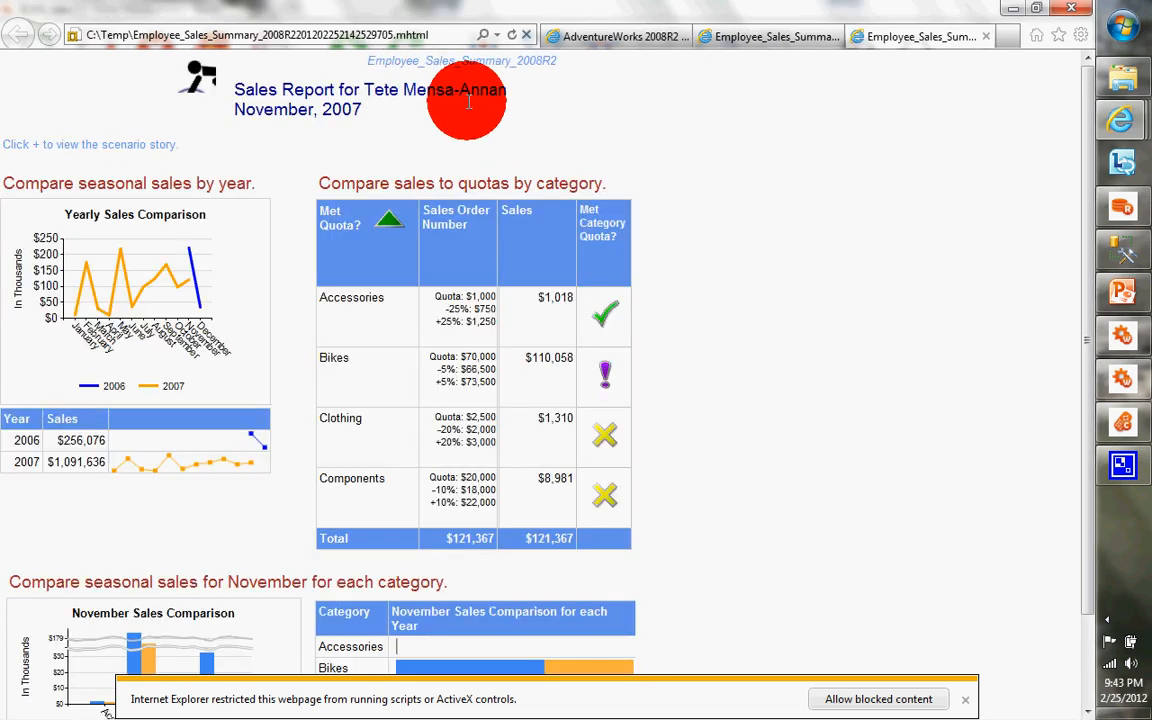
mouse_move(757, 145)
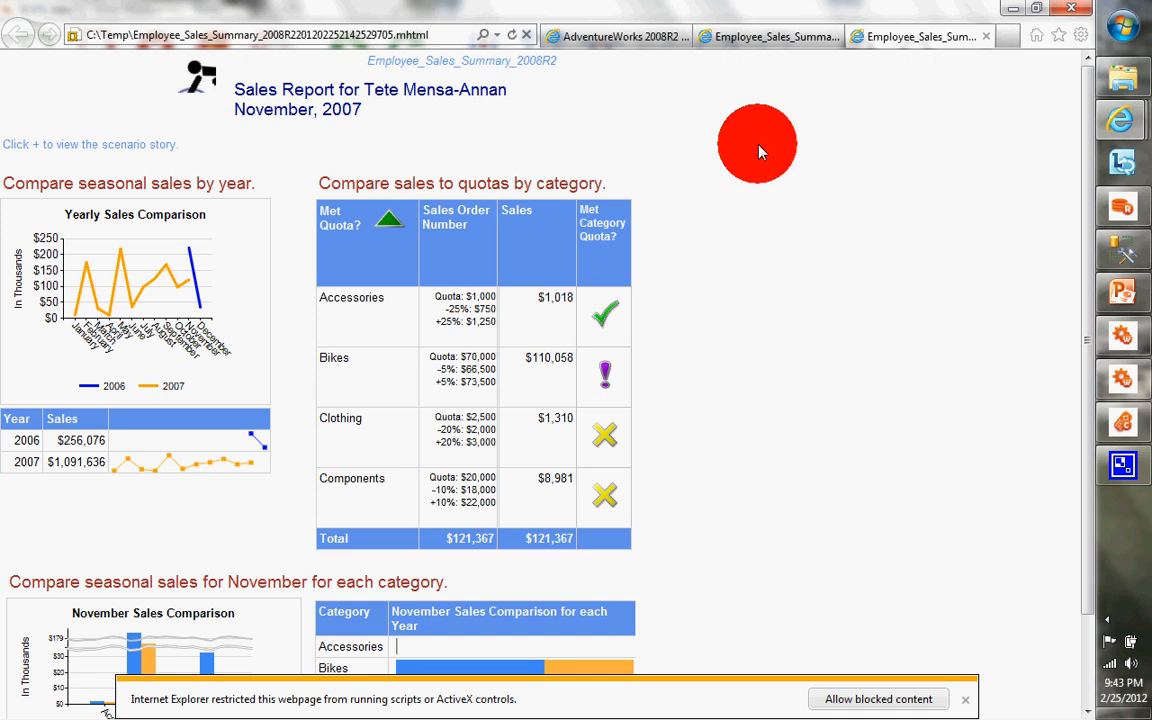
mouse_move(1120, 428)
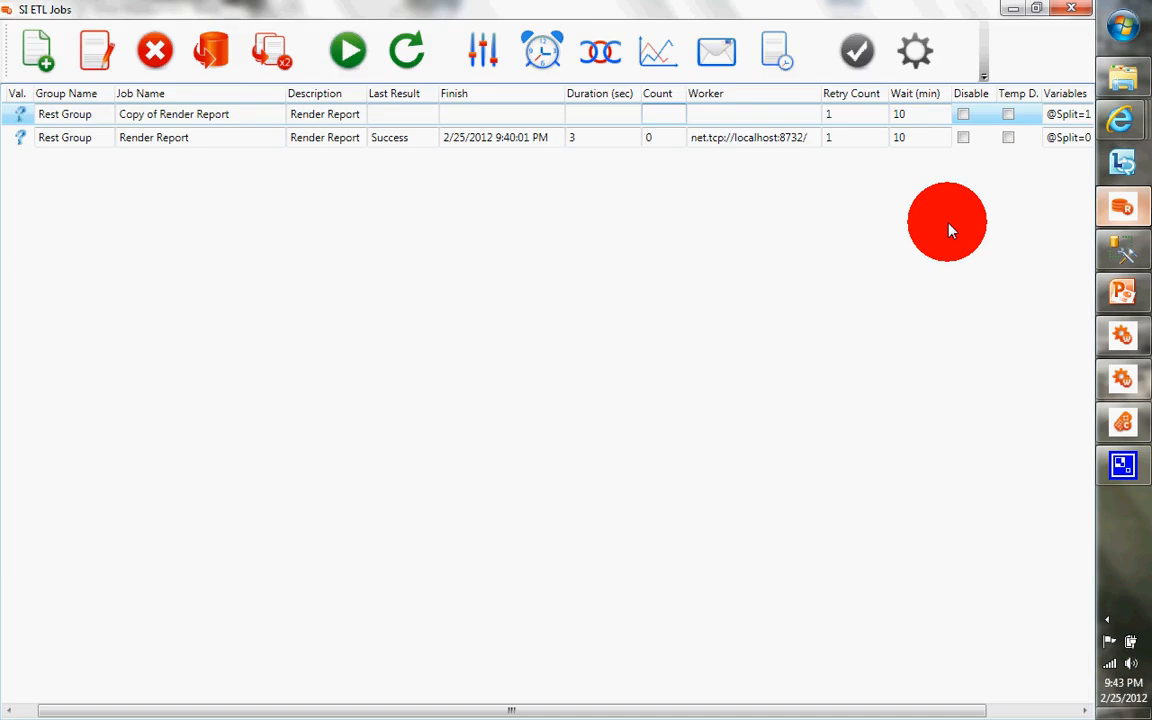
mouse_move(688, 162)
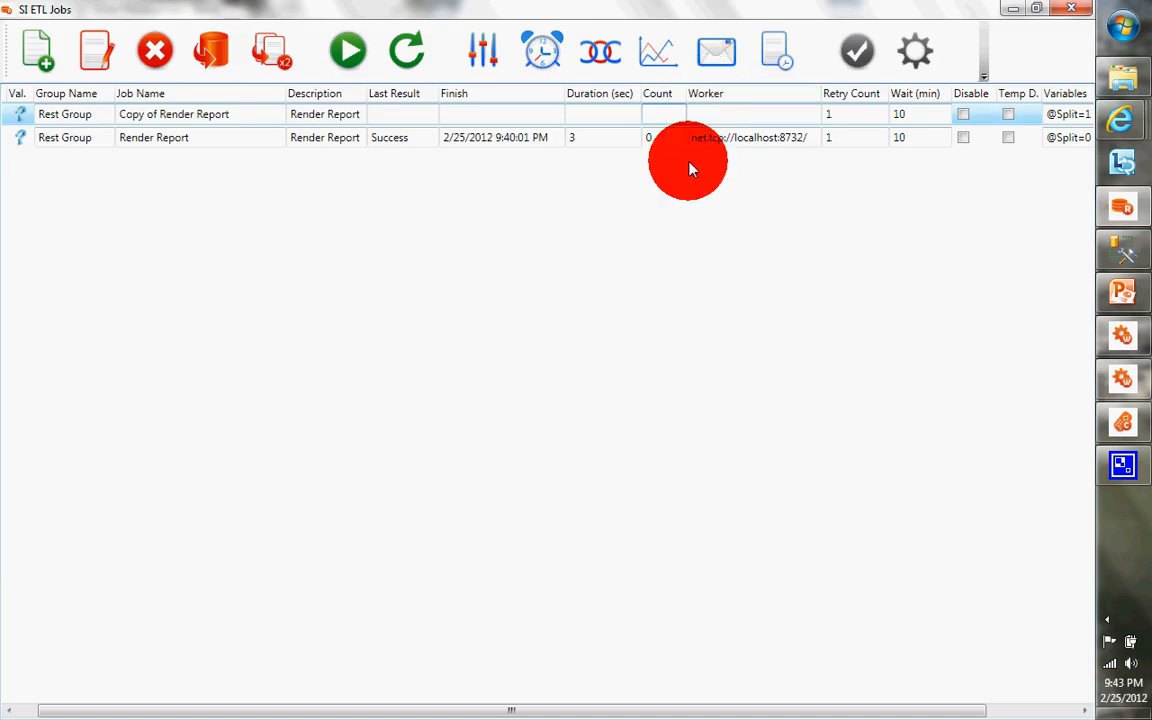
mouse_move(684, 205)
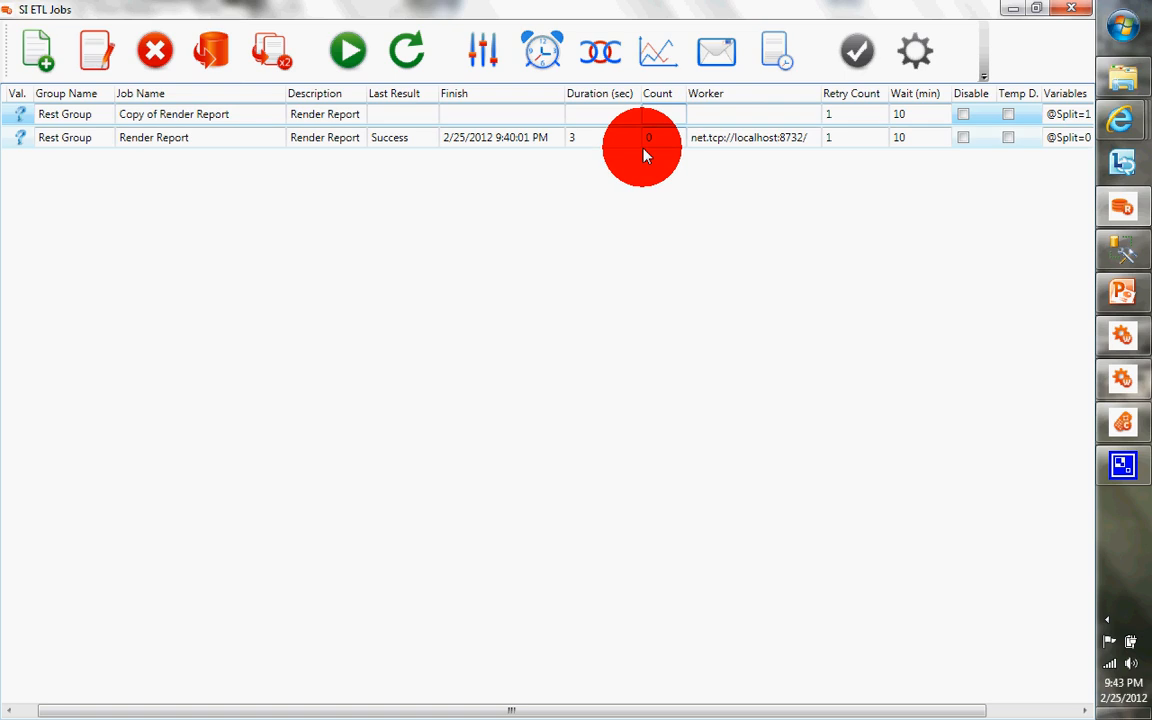
mouse_move(658, 188)
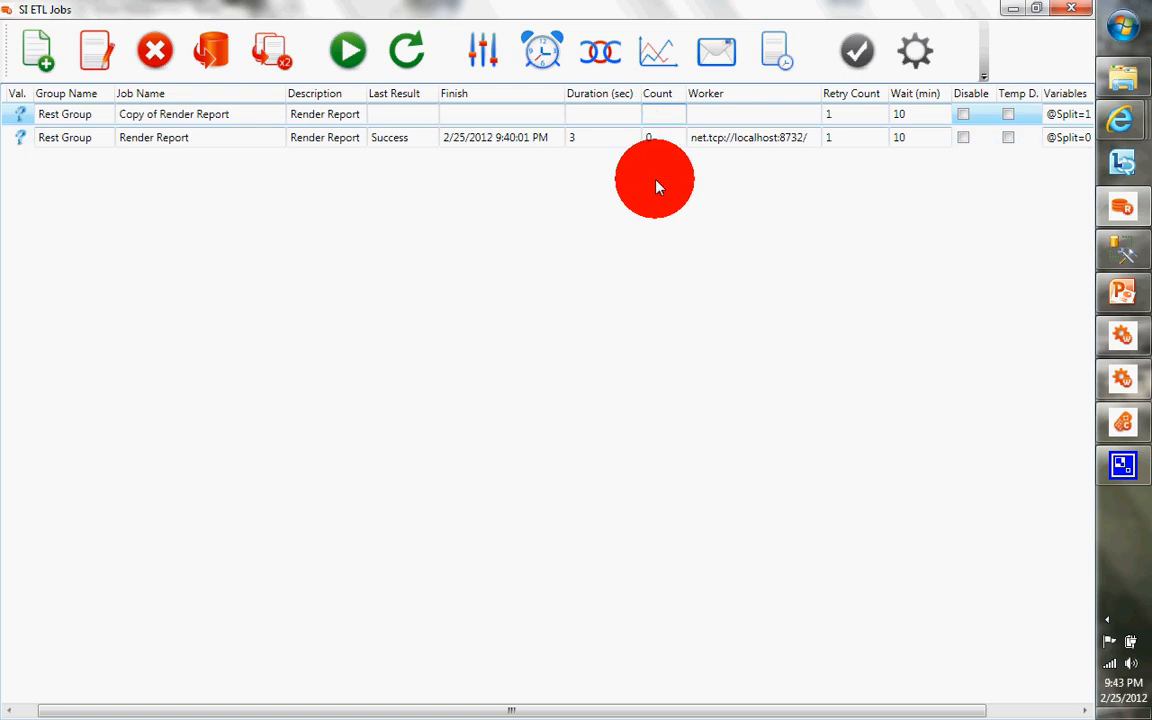